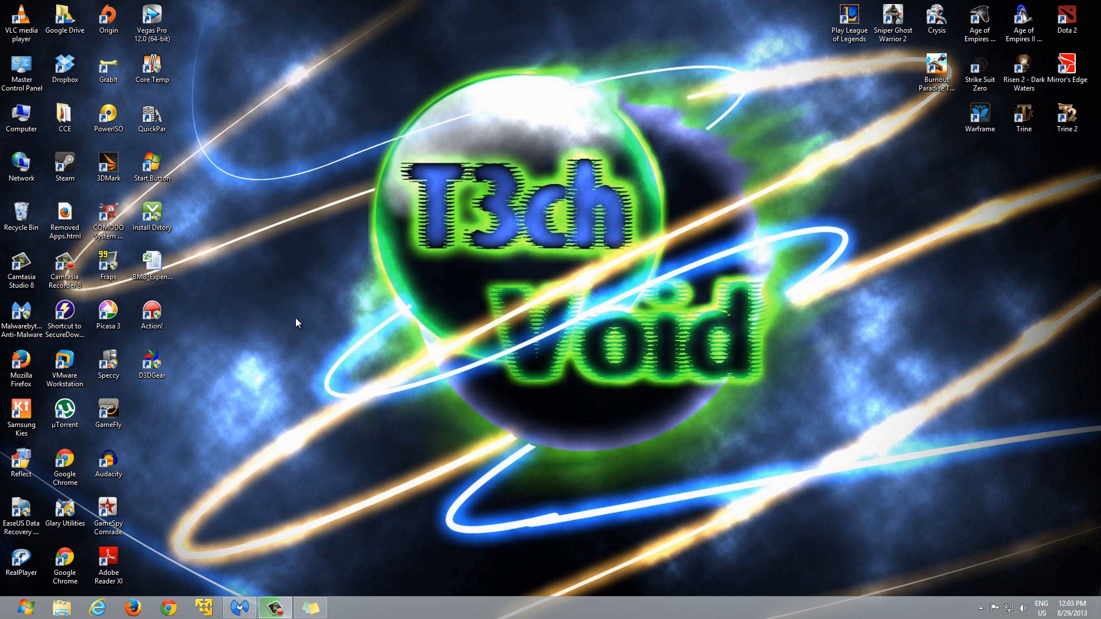
pyautogui.moveTo(283, 317)
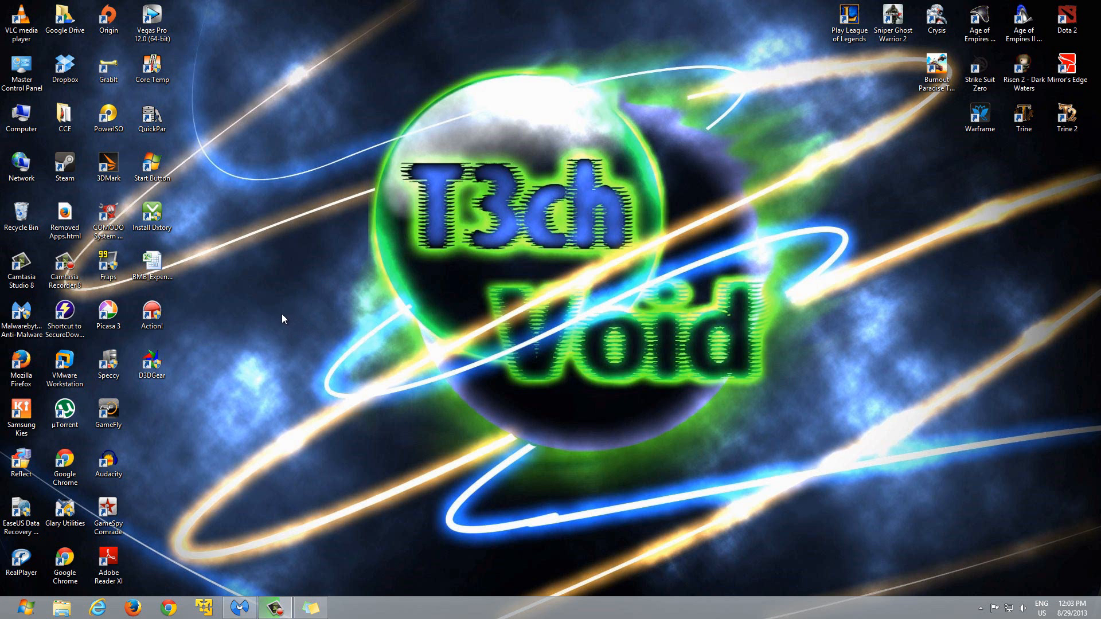
pyautogui.moveTo(553, 417)
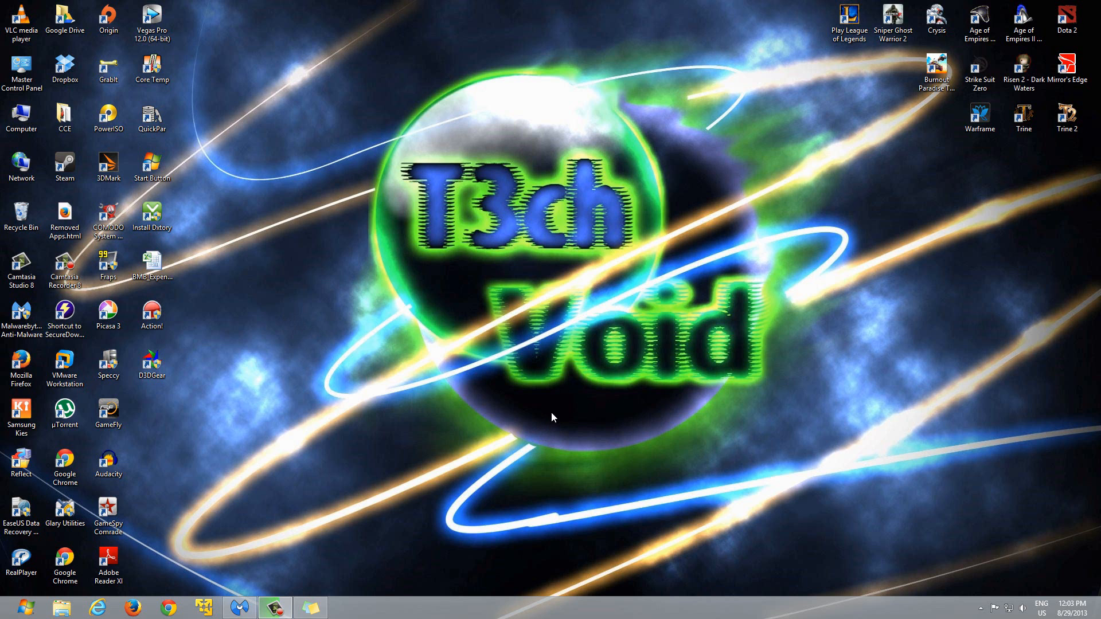
pyautogui.moveTo(494, 421)
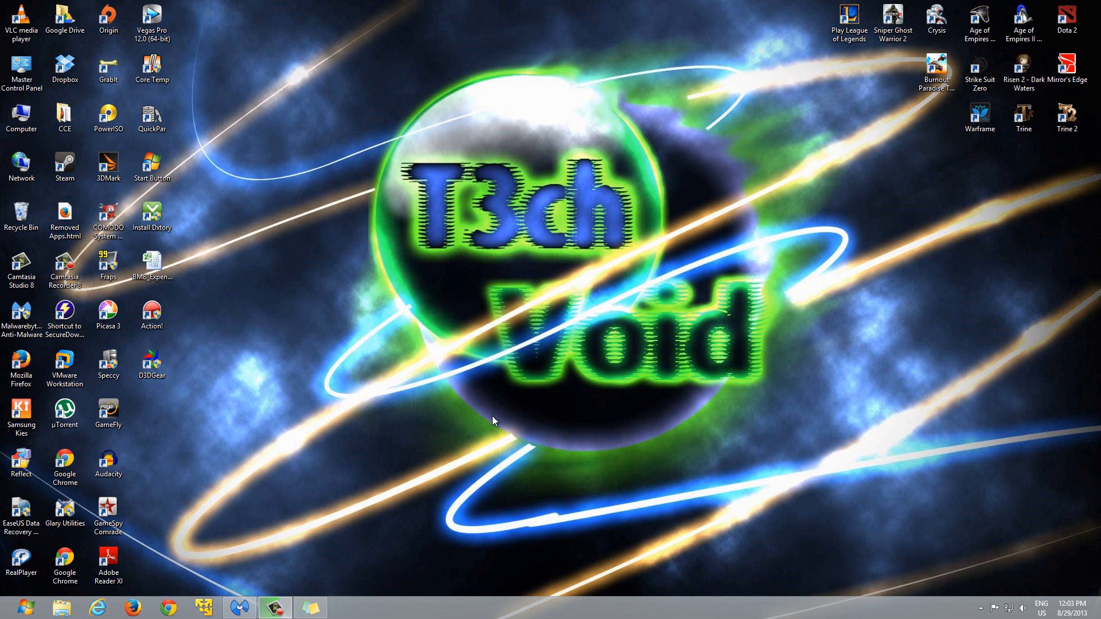
pyautogui.moveTo(459, 437)
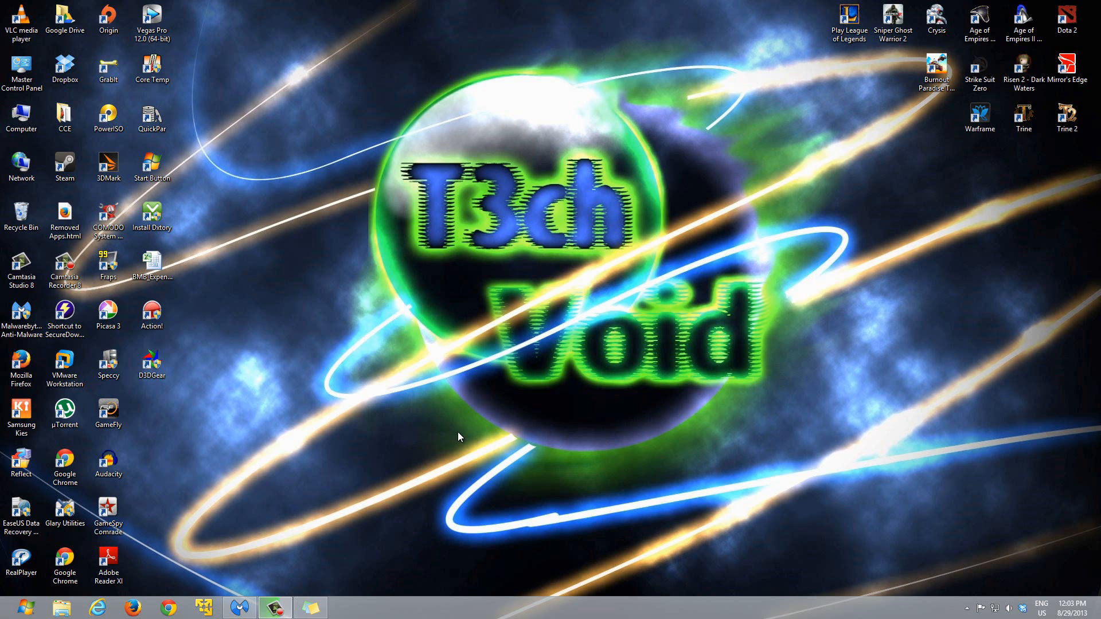
pyautogui.moveTo(409, 502)
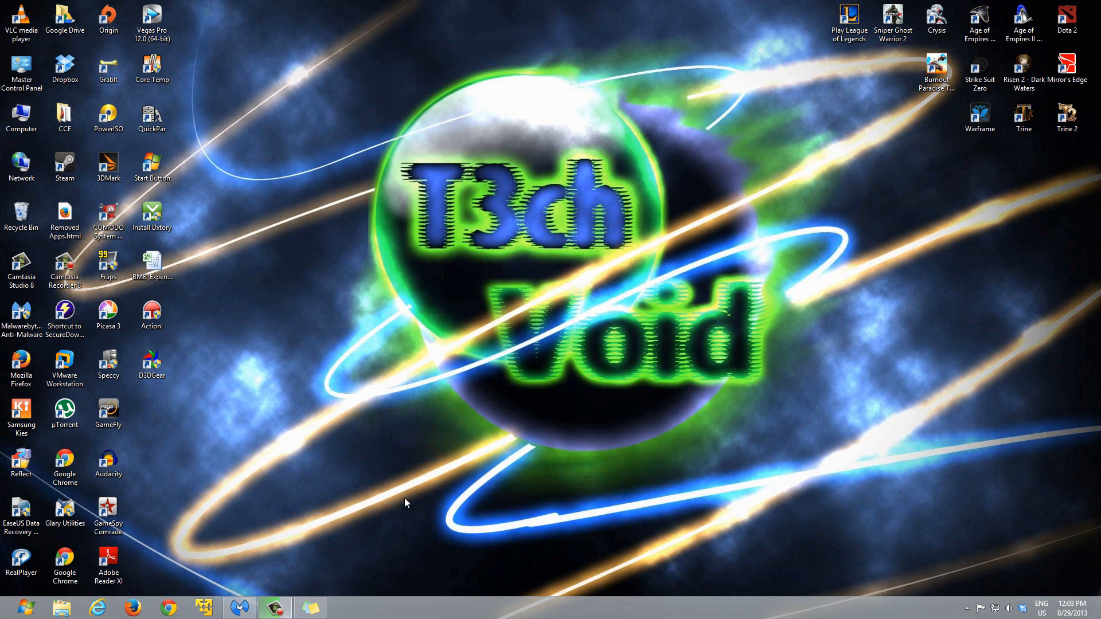
pyautogui.moveTo(379, 478)
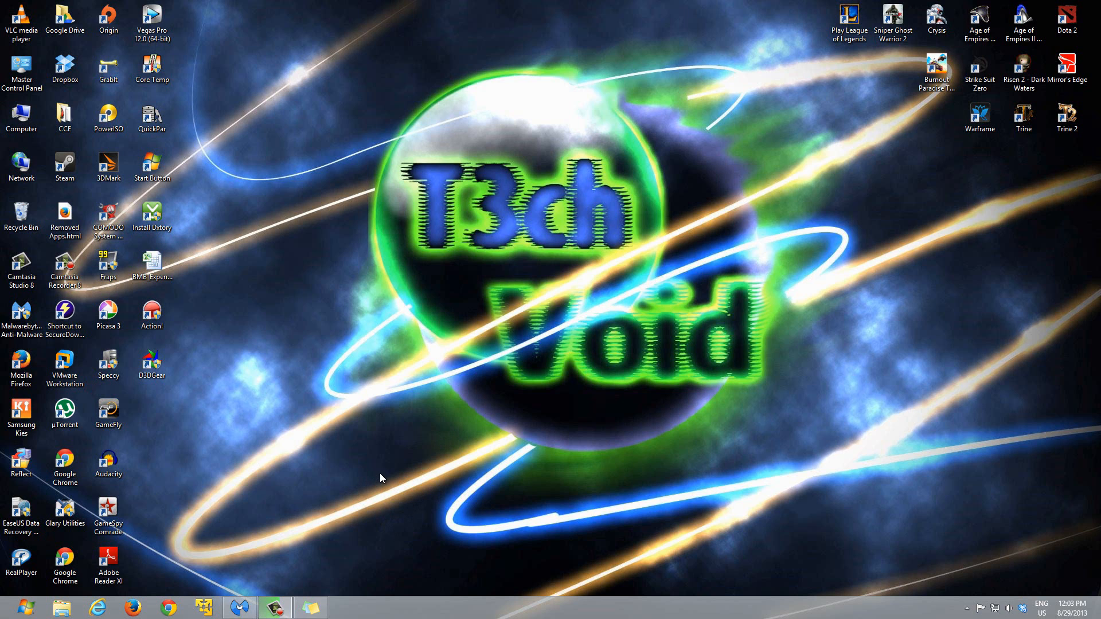
pyautogui.moveTo(312, 401)
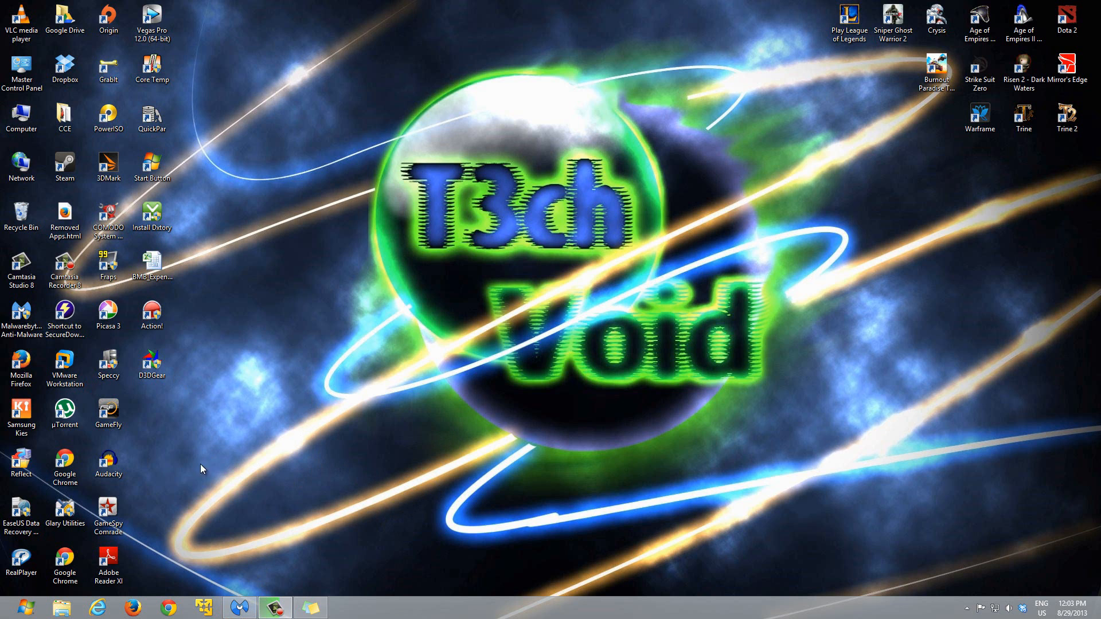
pyautogui.moveTo(195, 548)
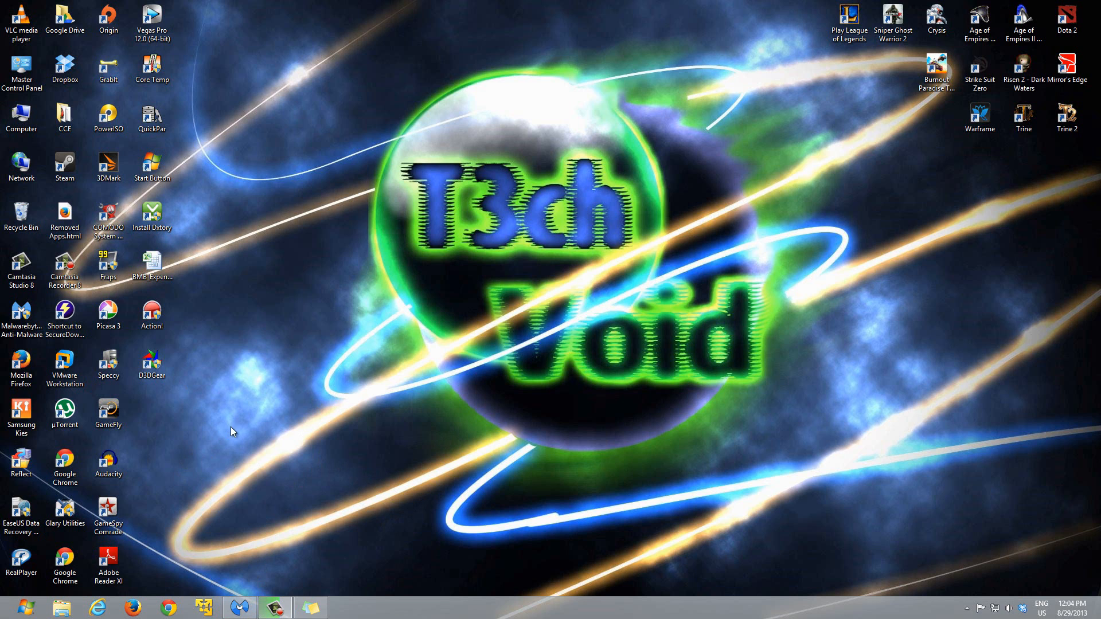
pyautogui.moveTo(274, 374)
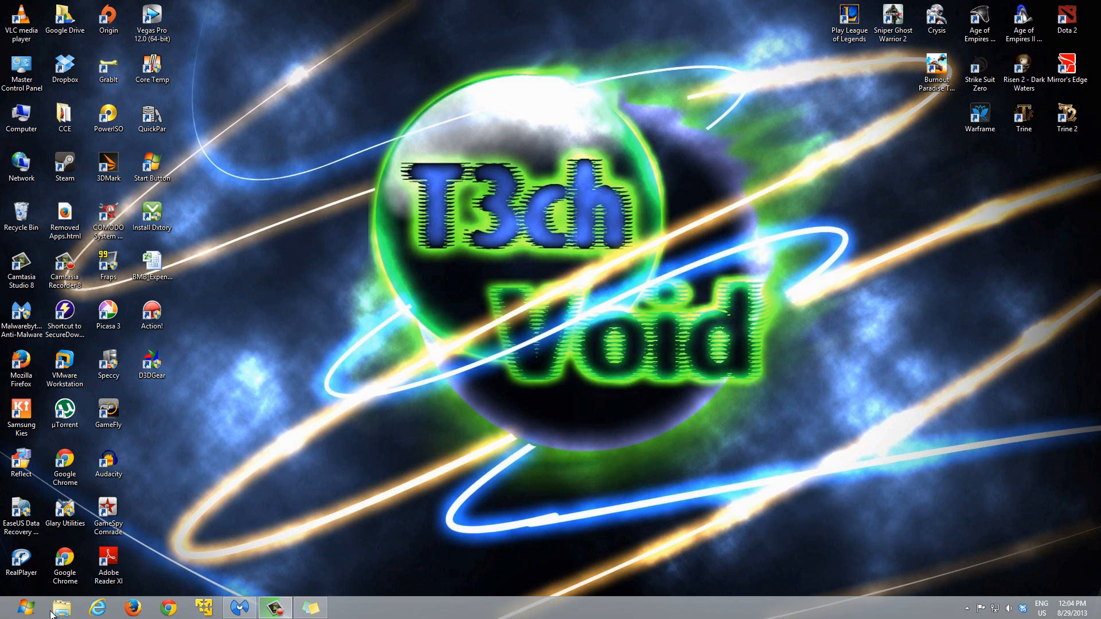
# Show the System page for this computer (Windows 8 Pro, 16 GB RAM) via Computer > Properties.
pyautogui.click(20, 113)
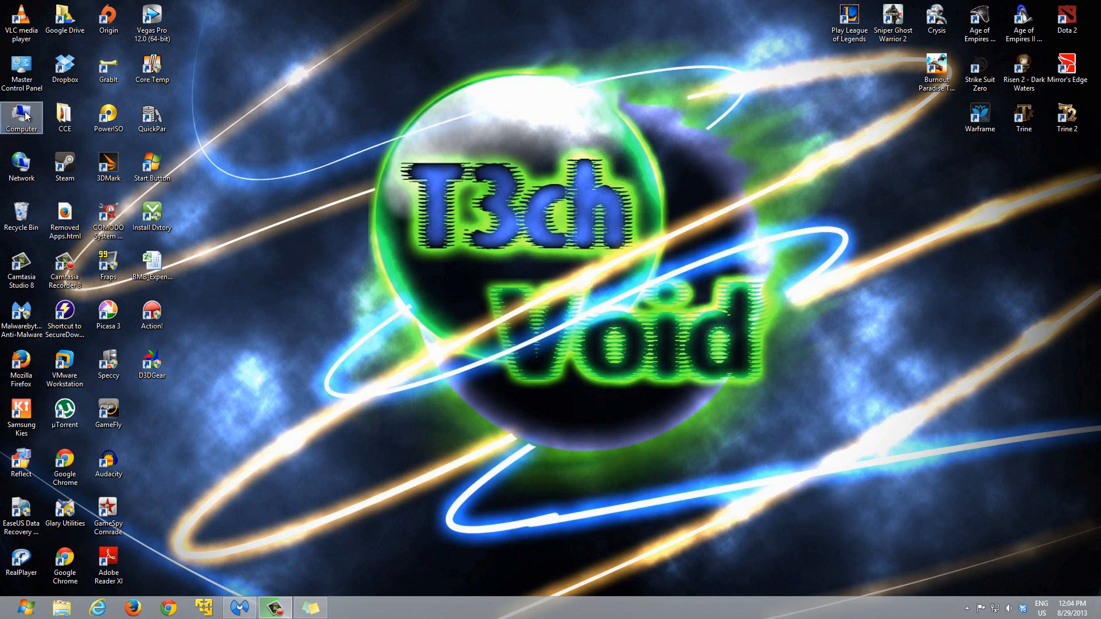
pyautogui.rightClick(21, 117)
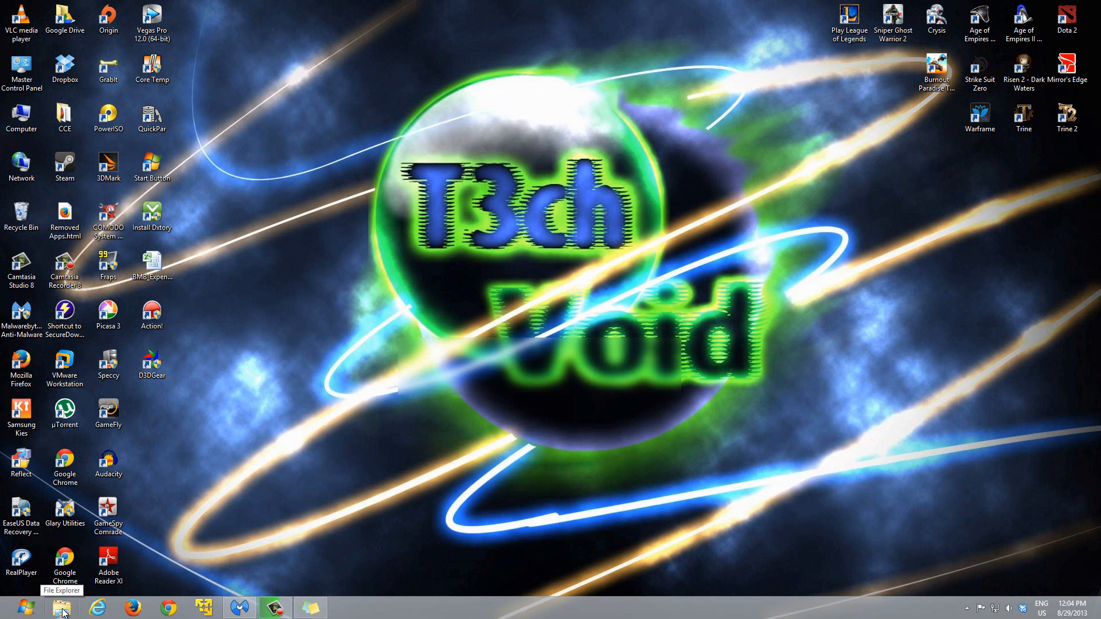
pyautogui.click(61, 607)
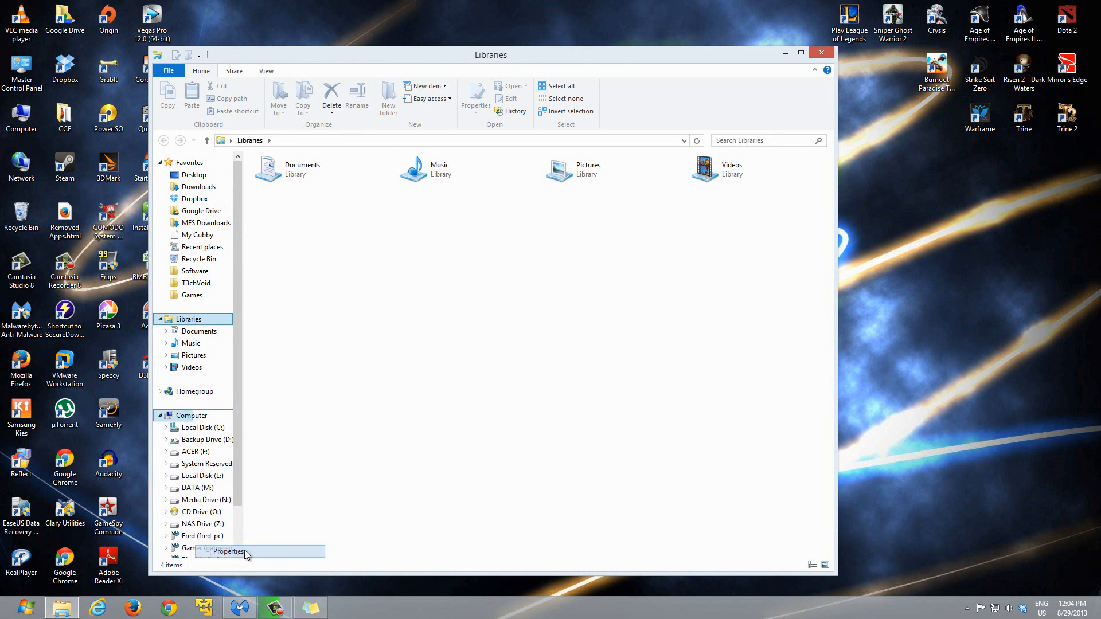
pyautogui.click(229, 551)
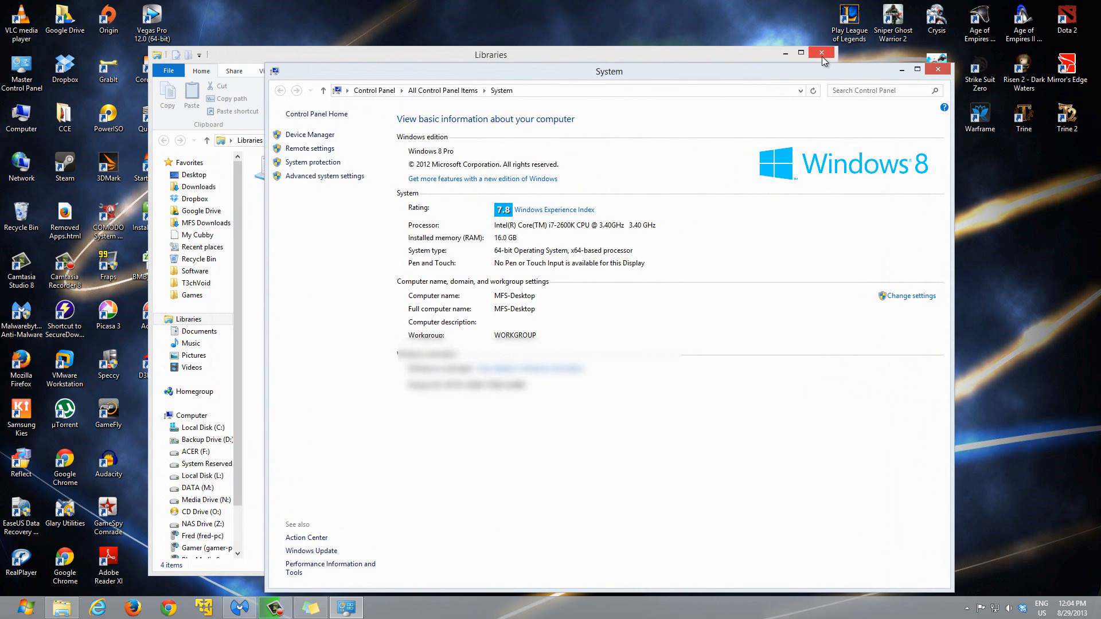
pyautogui.click(821, 52)
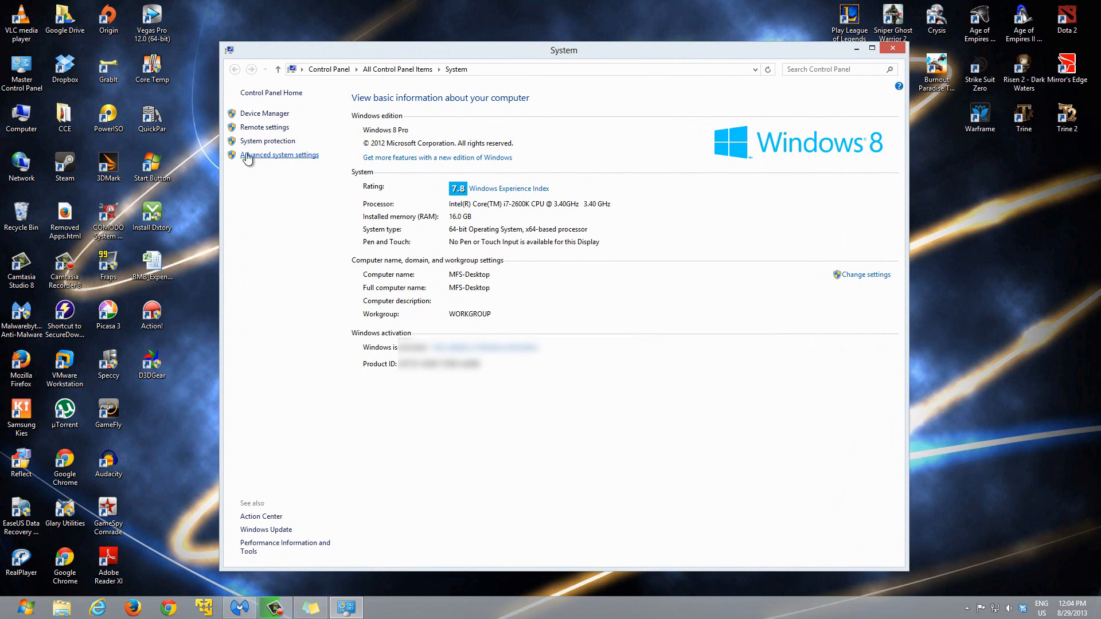
# Reach the System Protection settings listing ACER, Backup Drive and Local Disk C.
pyautogui.click(280, 155)
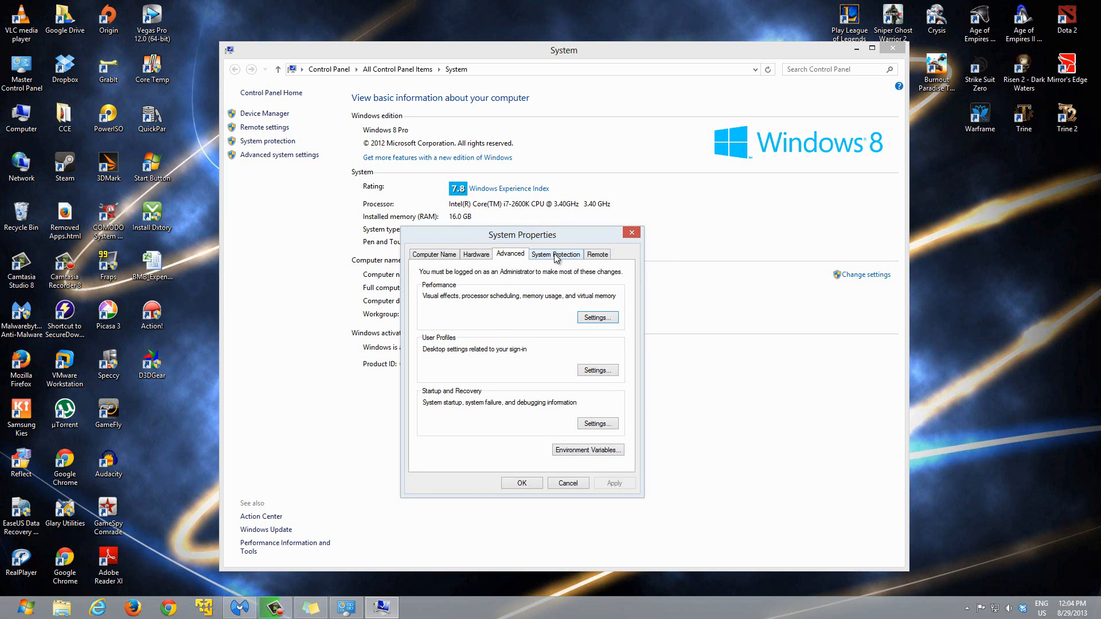
pyautogui.click(555, 254)
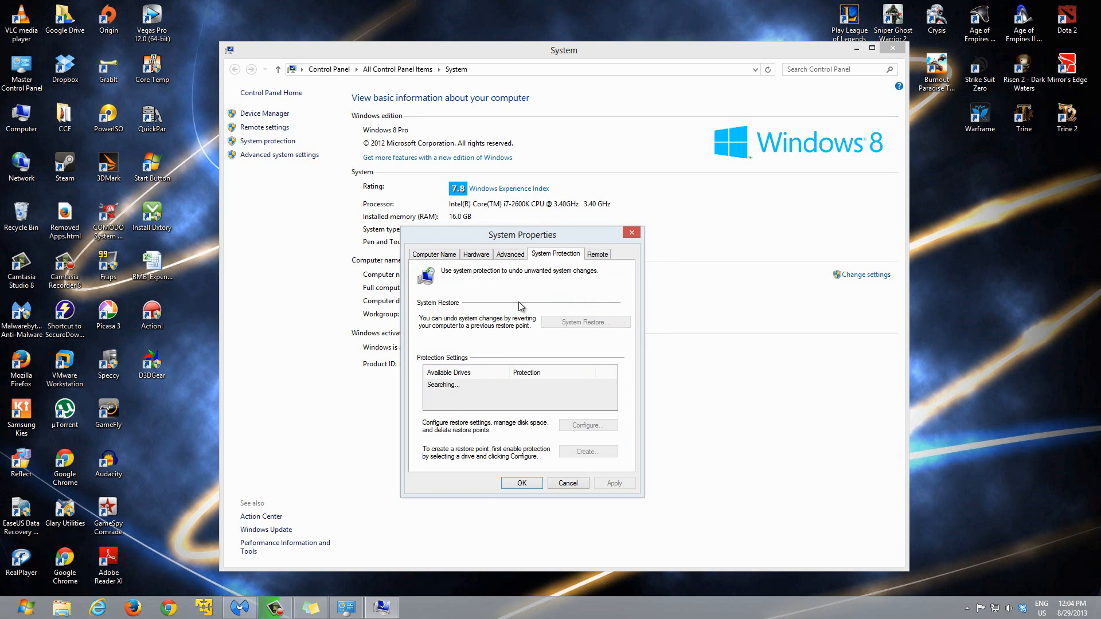
pyautogui.moveTo(461, 363)
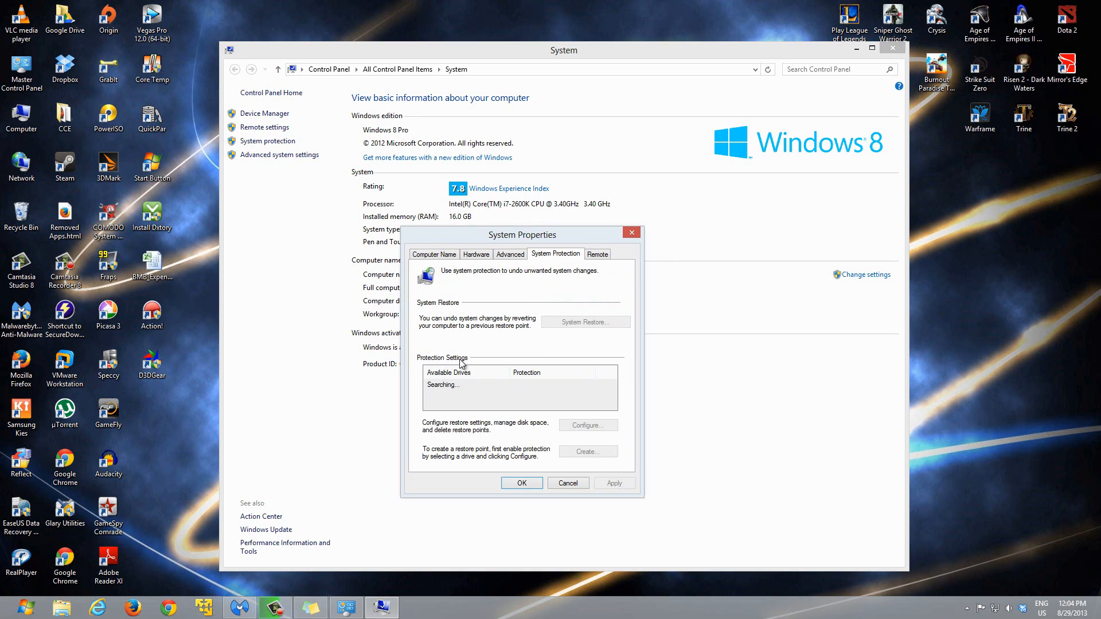
pyautogui.moveTo(532, 385)
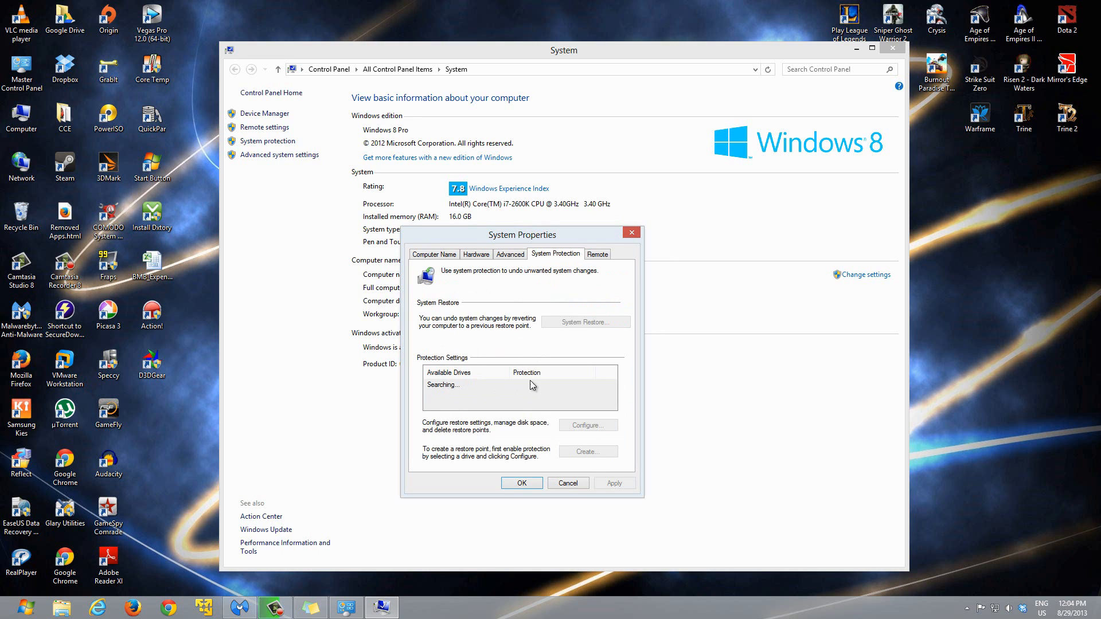
pyautogui.moveTo(483, 381)
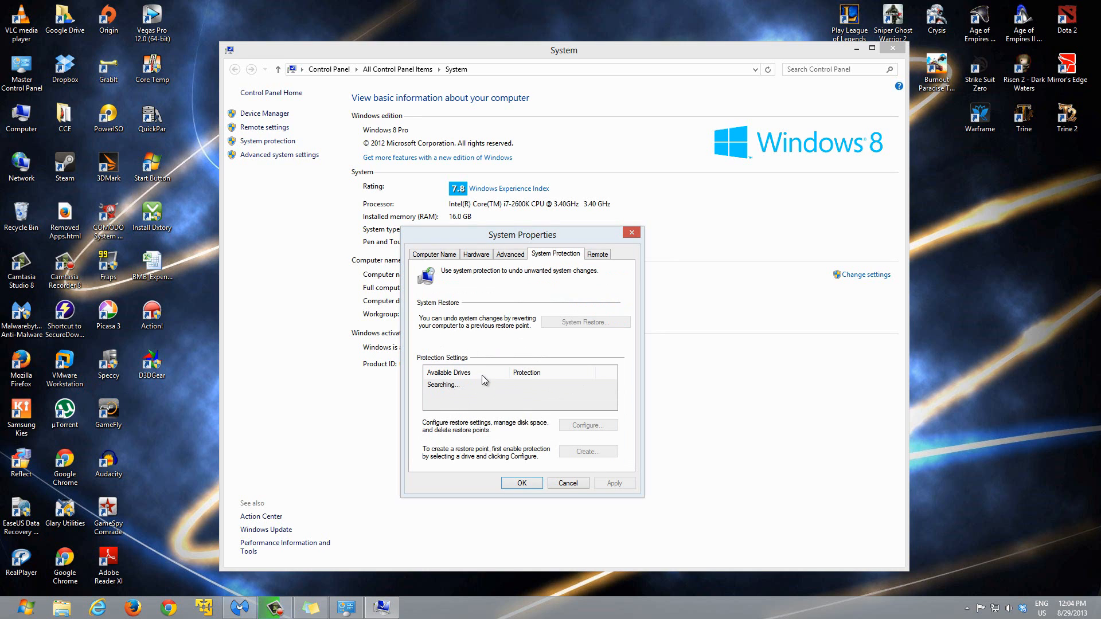
pyautogui.moveTo(492, 365)
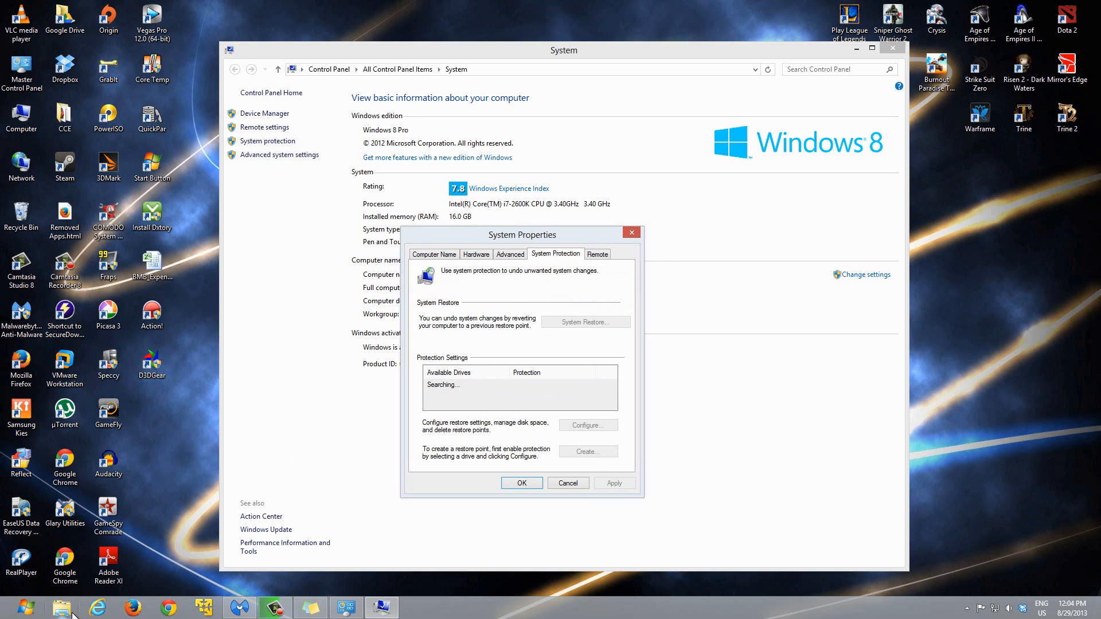
pyautogui.moveTo(62, 606)
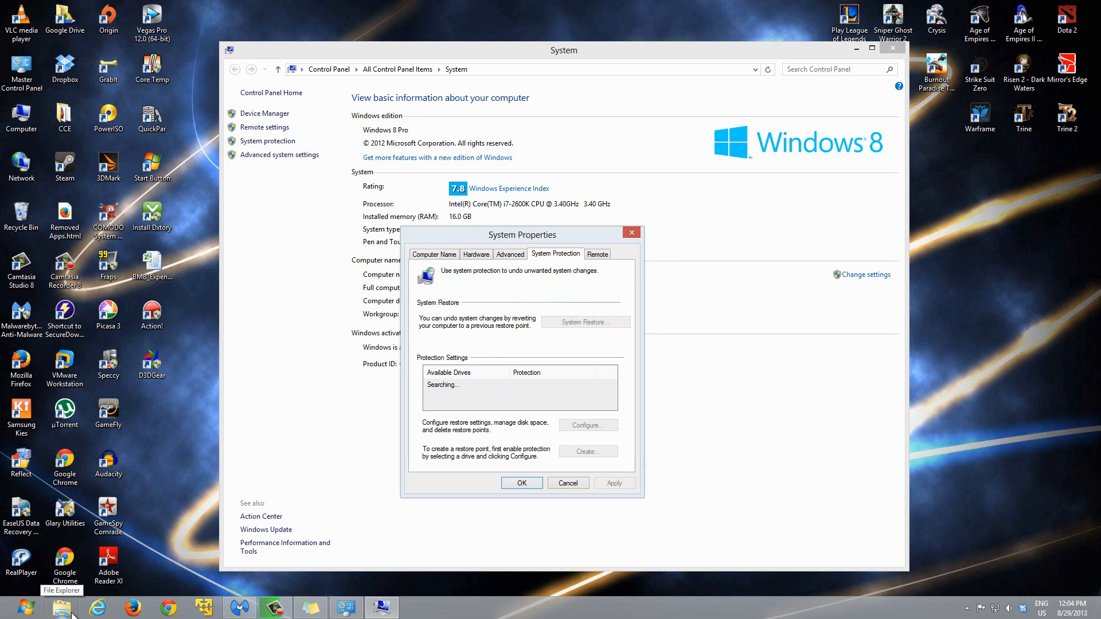
pyautogui.click(61, 608)
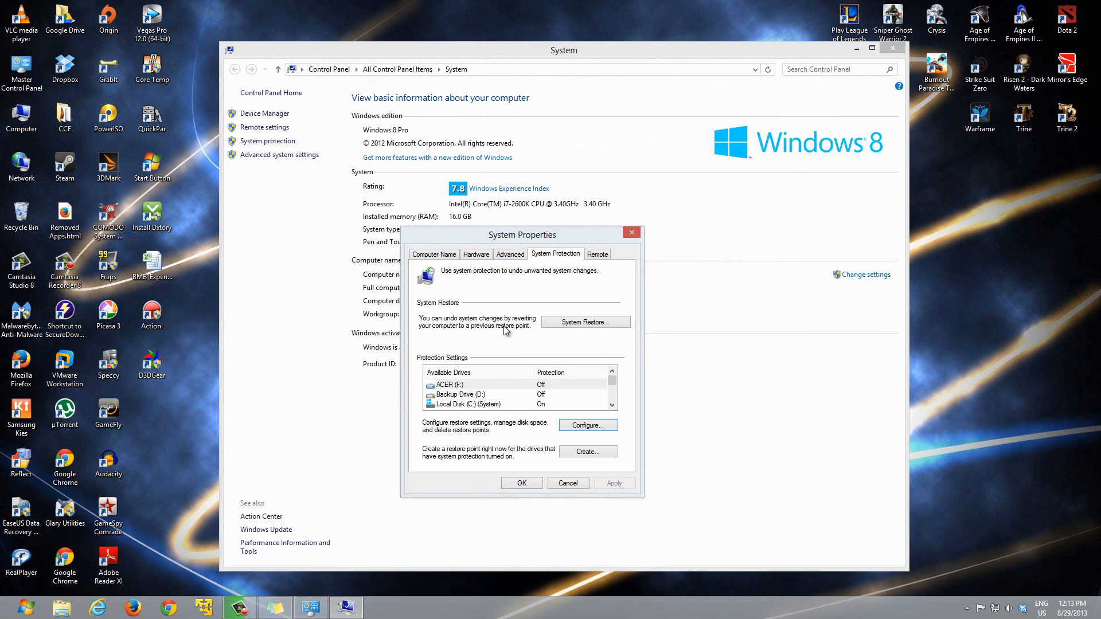
pyautogui.moveTo(598, 411)
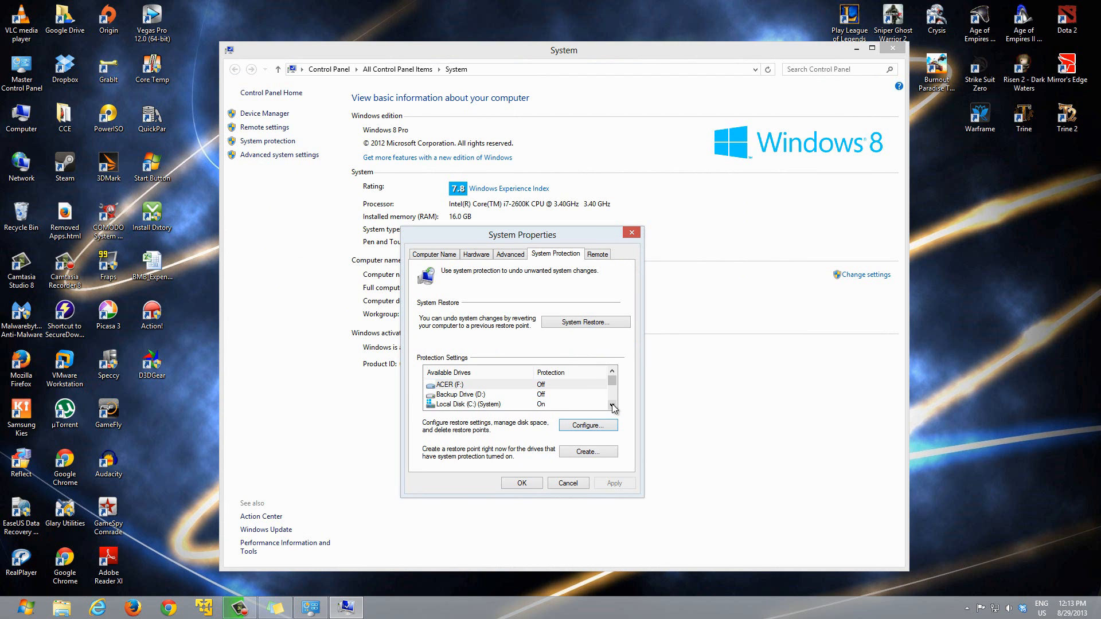
pyautogui.moveTo(612, 409)
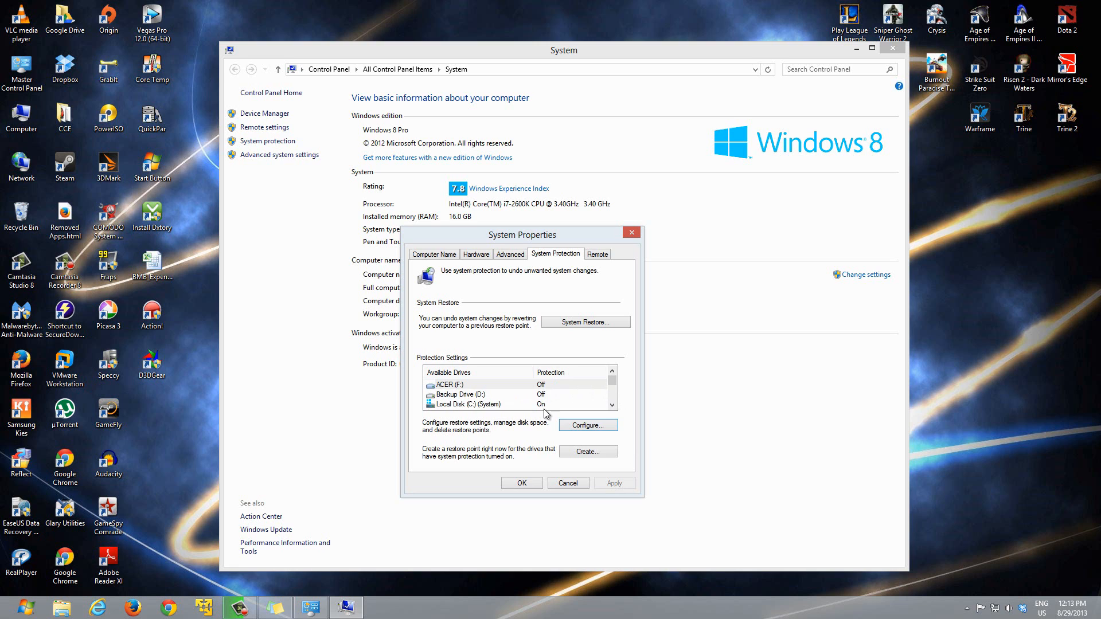
pyautogui.moveTo(598, 389)
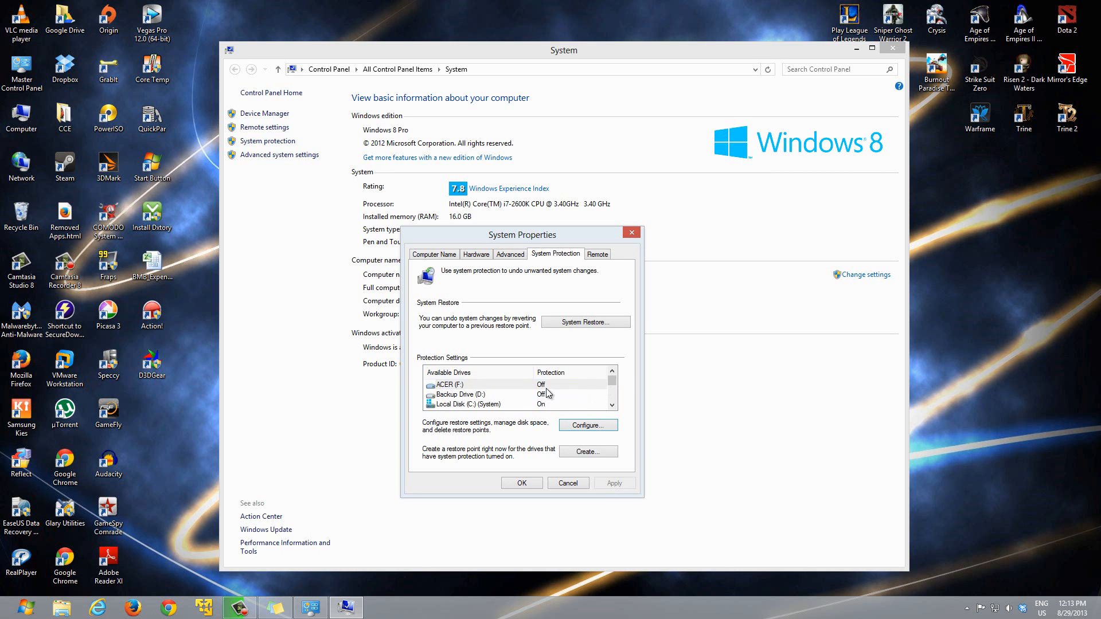
# Select Backup Drive (D:) in the Available Drives list, after checking Local Disk (C:).
pyautogui.click(492, 393)
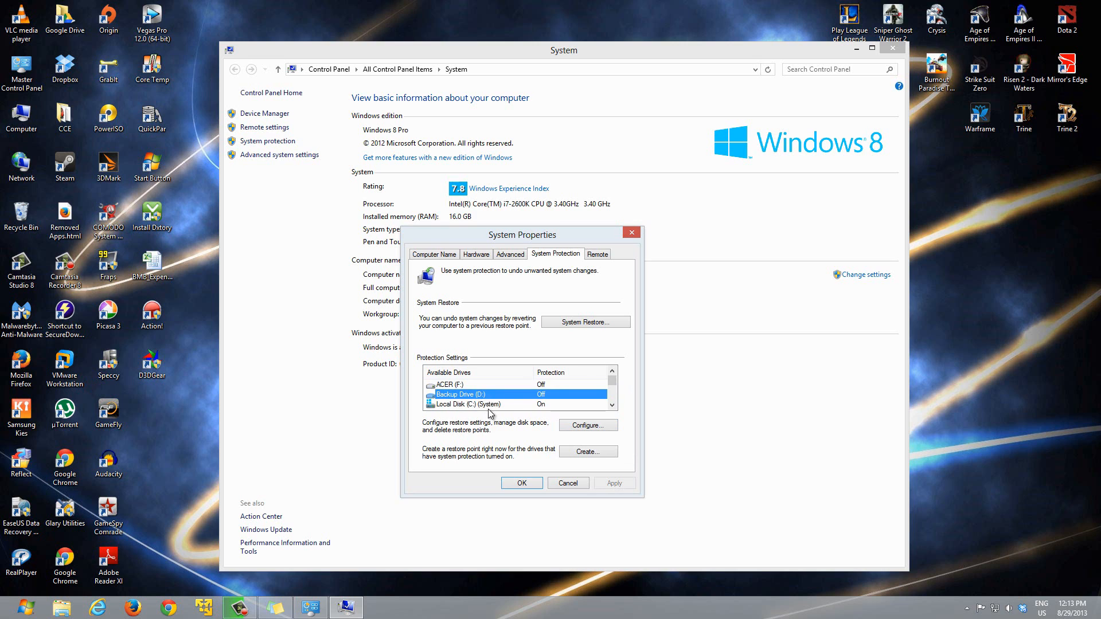
pyautogui.moveTo(528, 400)
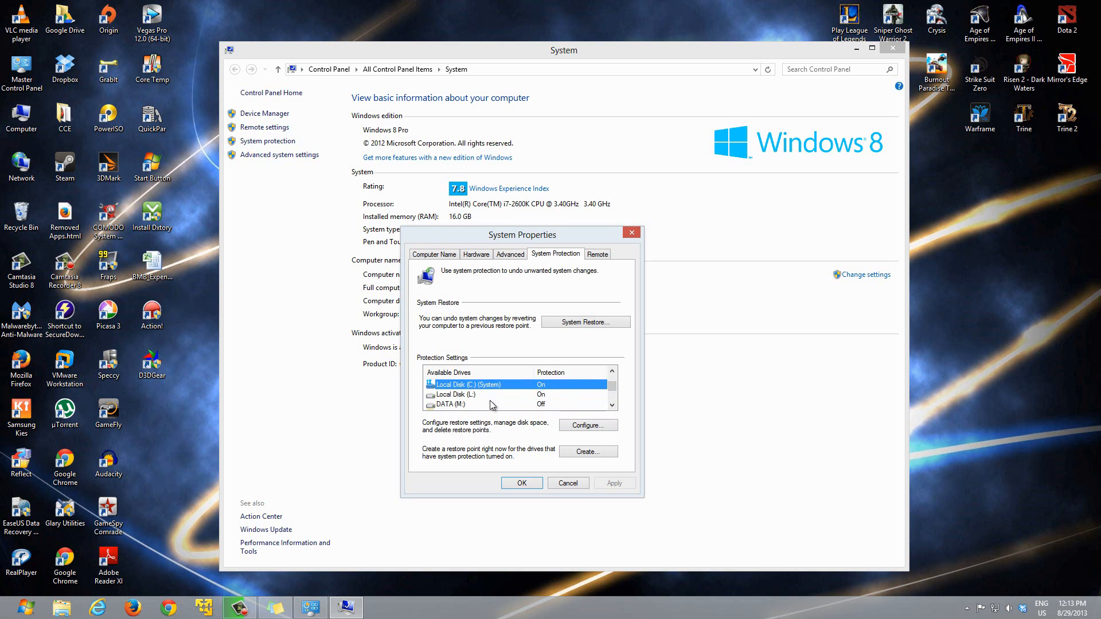
pyautogui.click(615, 405)
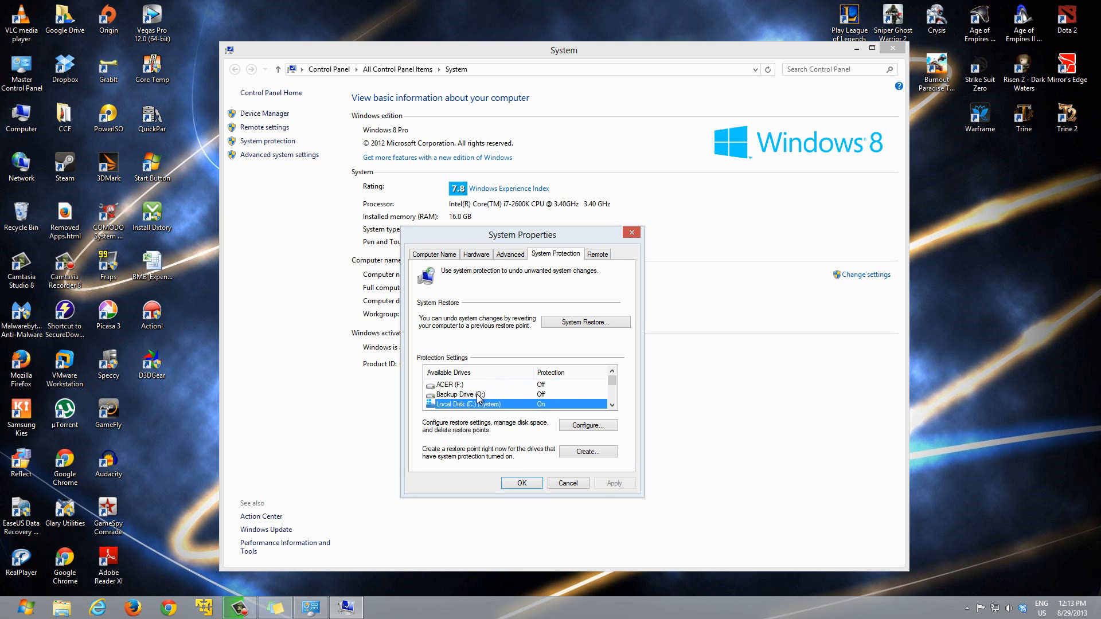
pyautogui.click(470, 393)
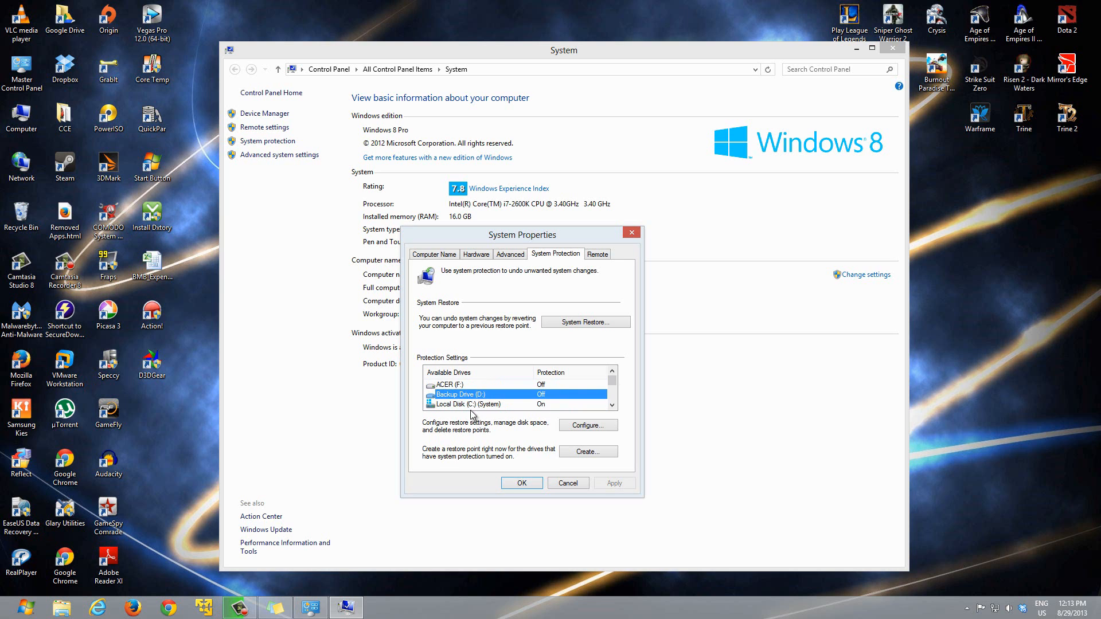
pyautogui.moveTo(548, 427)
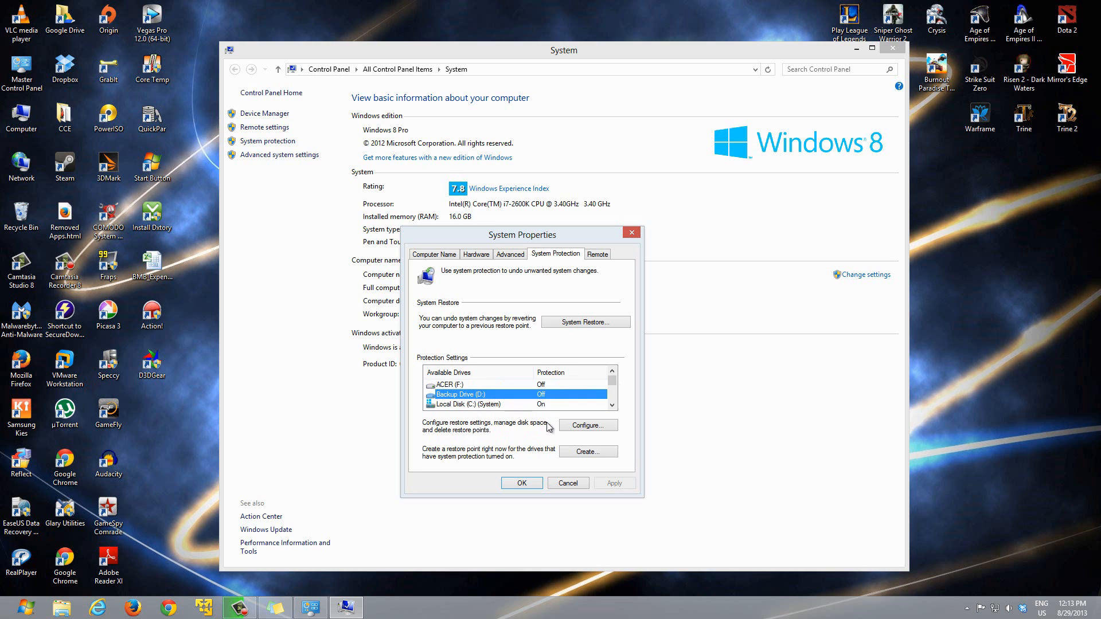
pyautogui.moveTo(574, 443)
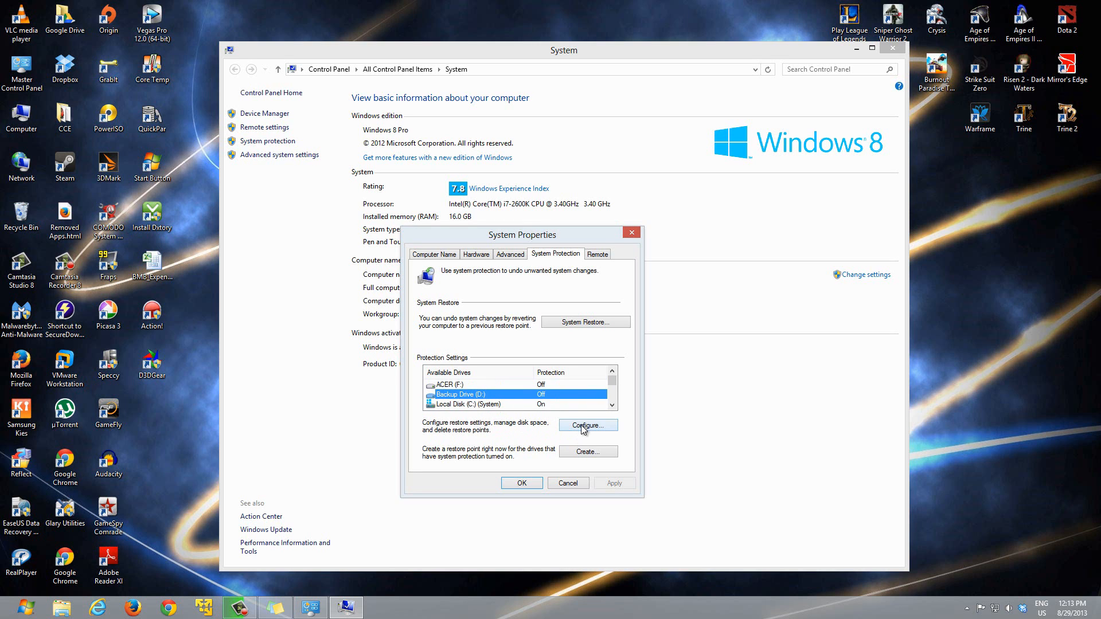
# Configure Backup Drive (D:) with system protection turned on, showing the shadow-copy warning.
pyautogui.click(586, 425)
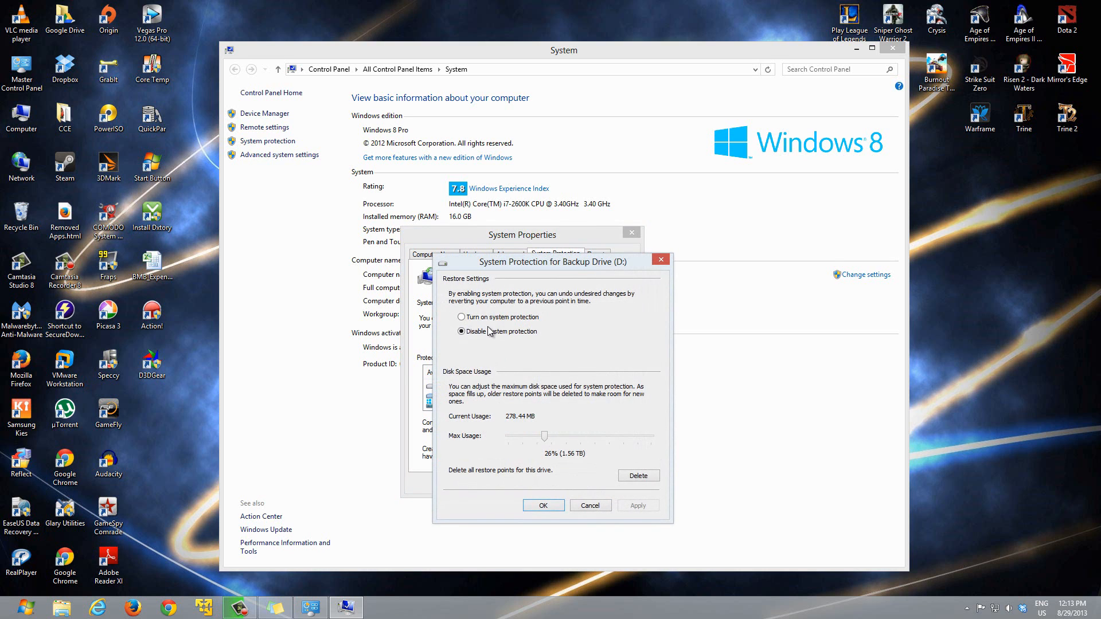
pyautogui.click(461, 317)
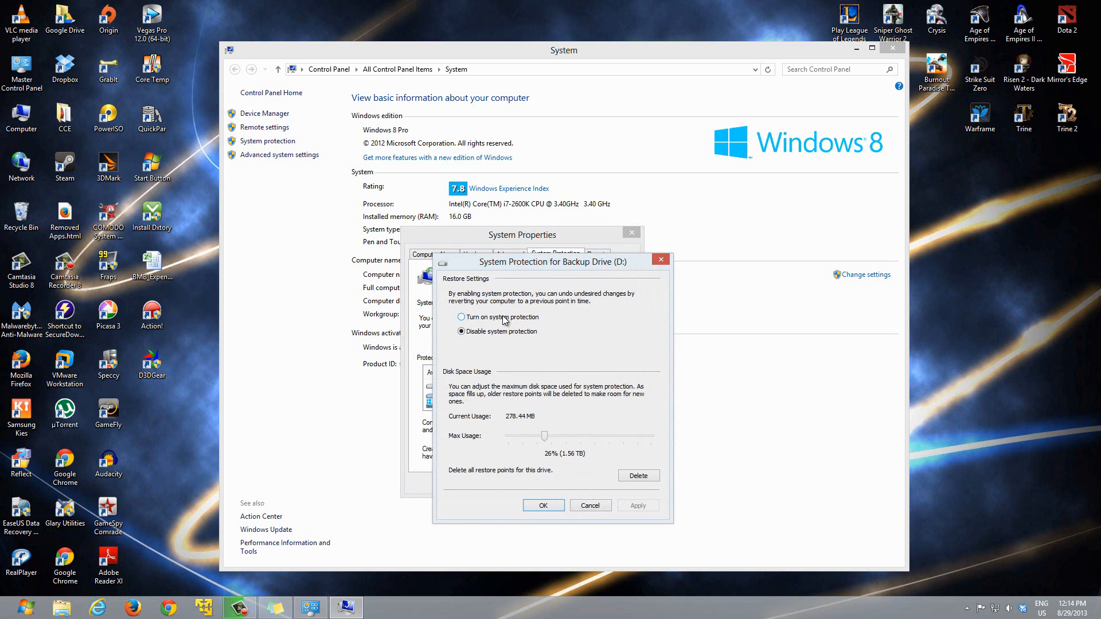
pyautogui.click(461, 317)
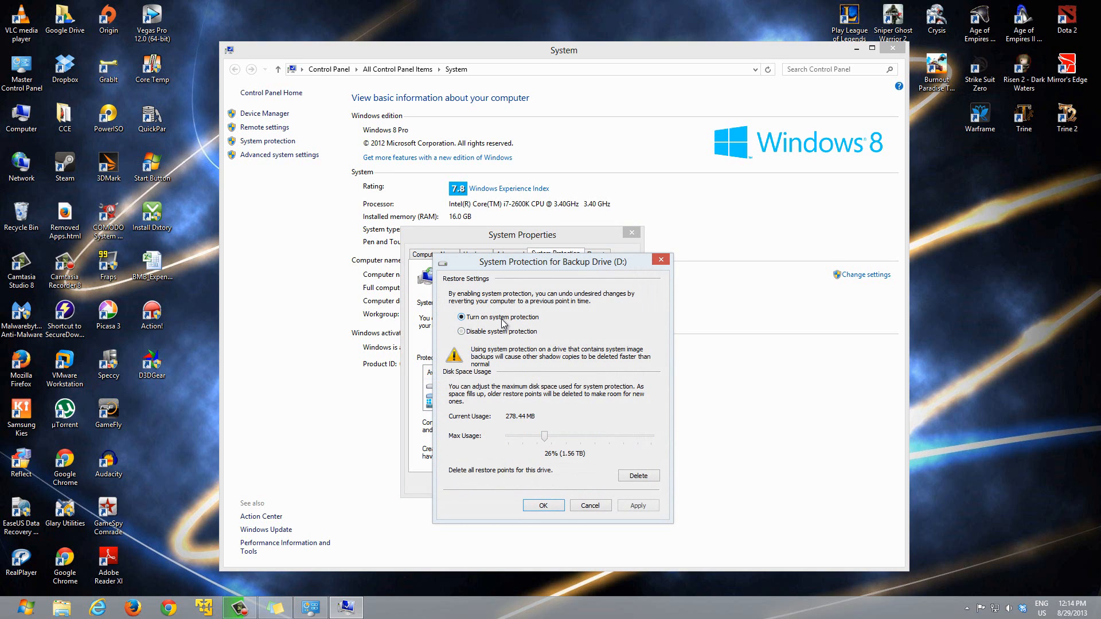
pyautogui.click(461, 331)
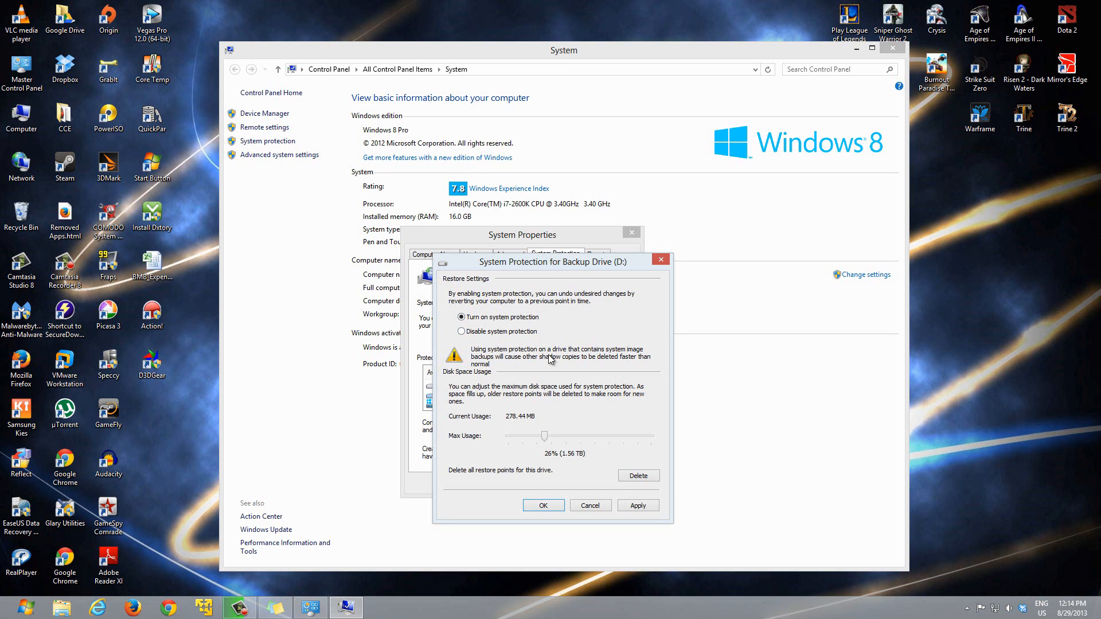
pyautogui.moveTo(536, 367)
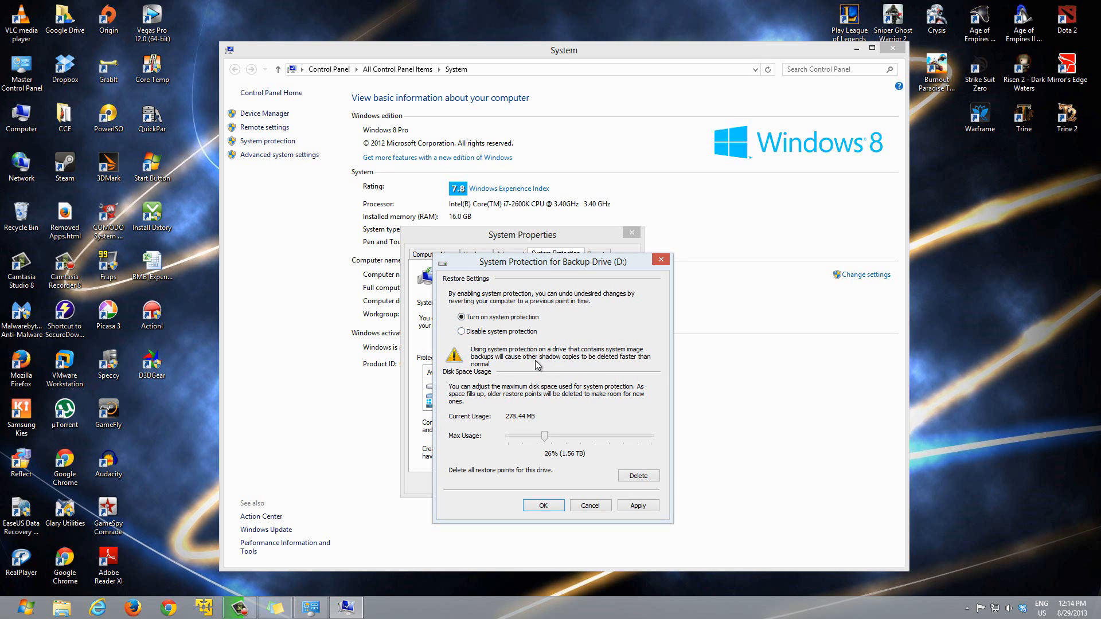
pyautogui.moveTo(568, 368)
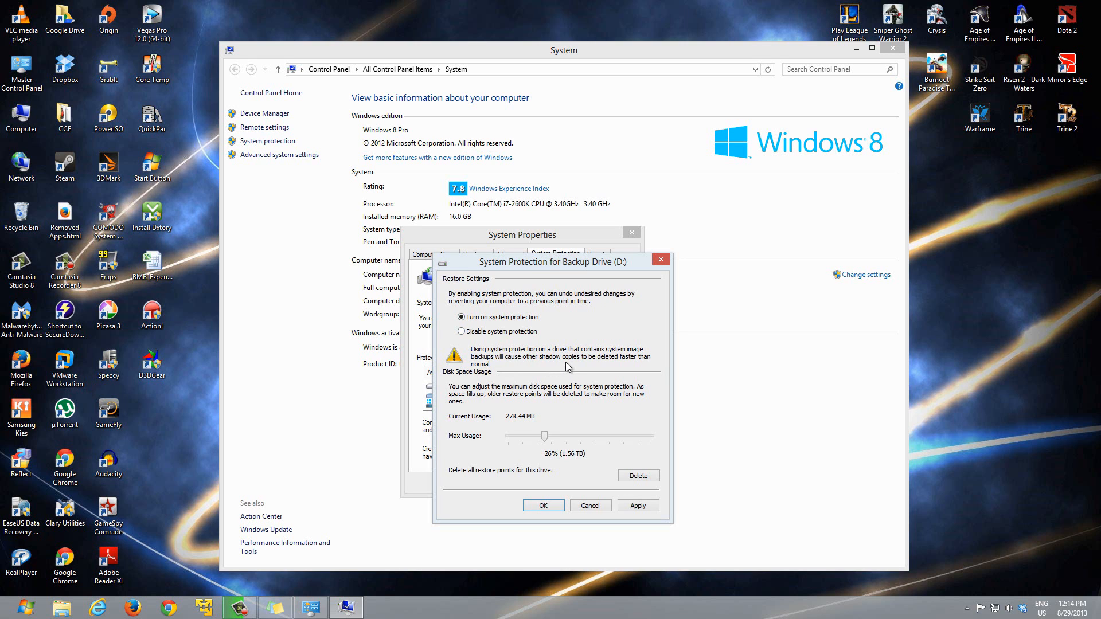
pyautogui.moveTo(517, 373)
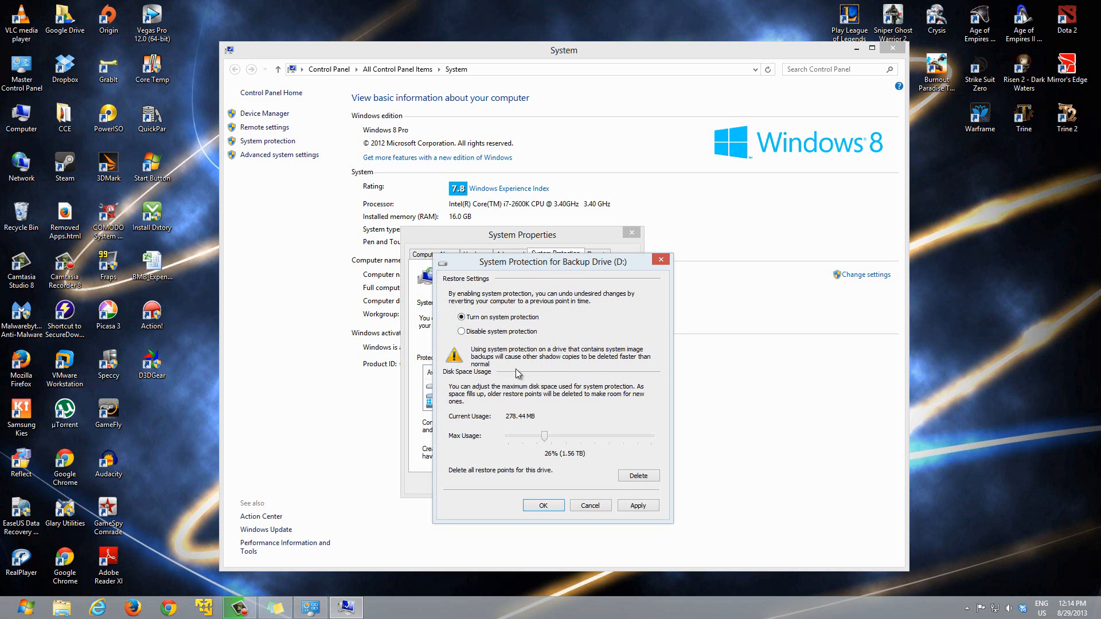
pyautogui.moveTo(557, 267)
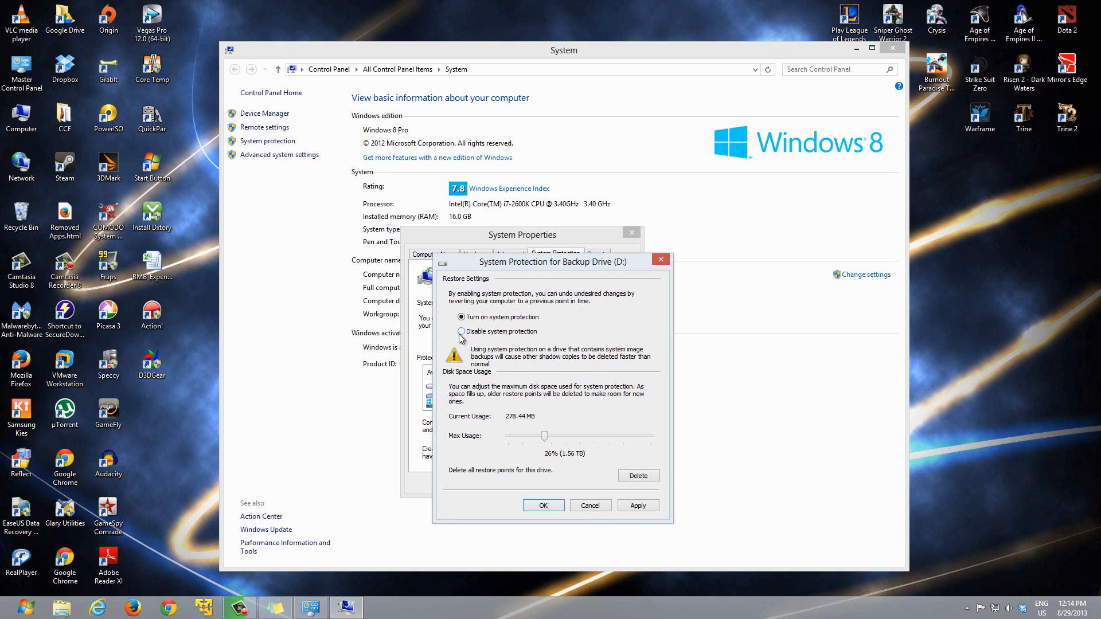
pyautogui.moveTo(463, 343)
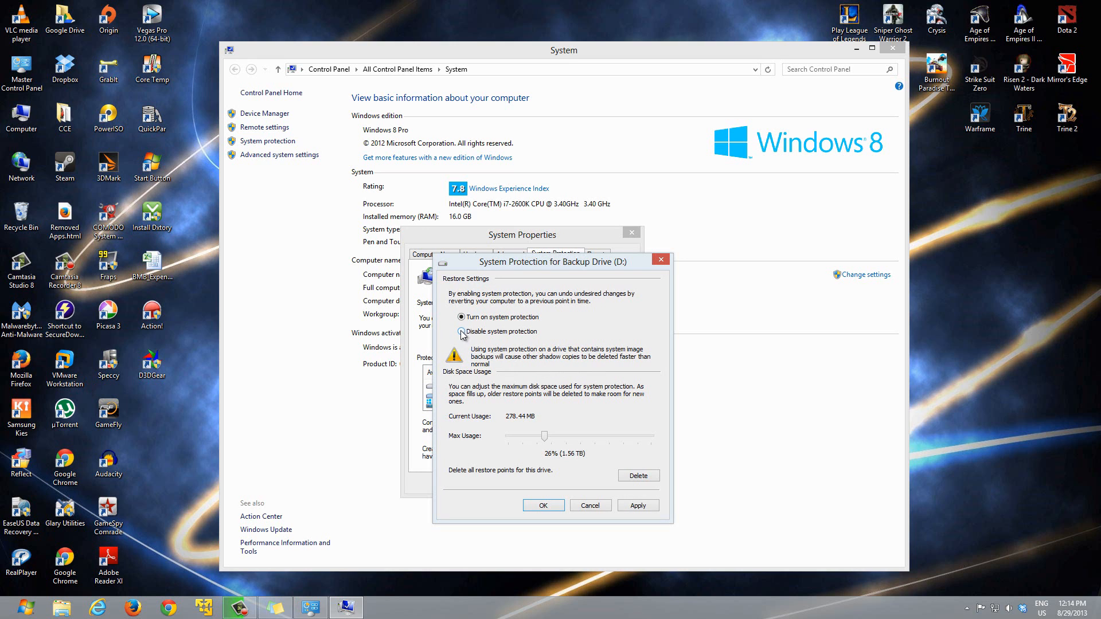
pyautogui.click(461, 317)
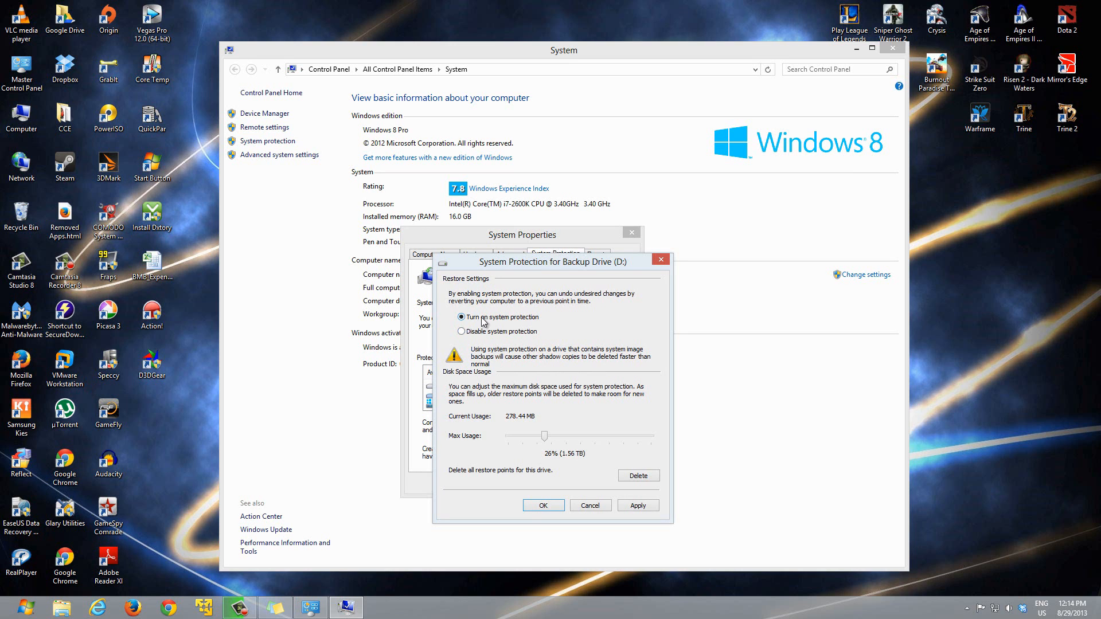
pyautogui.moveTo(546, 437)
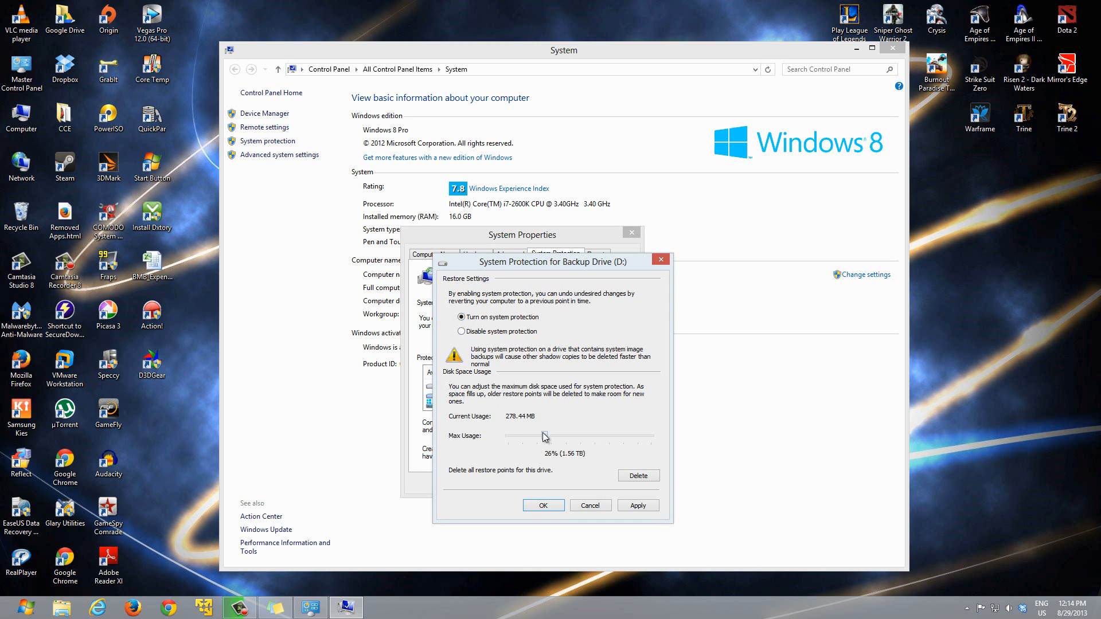
pyautogui.moveTo(513, 445)
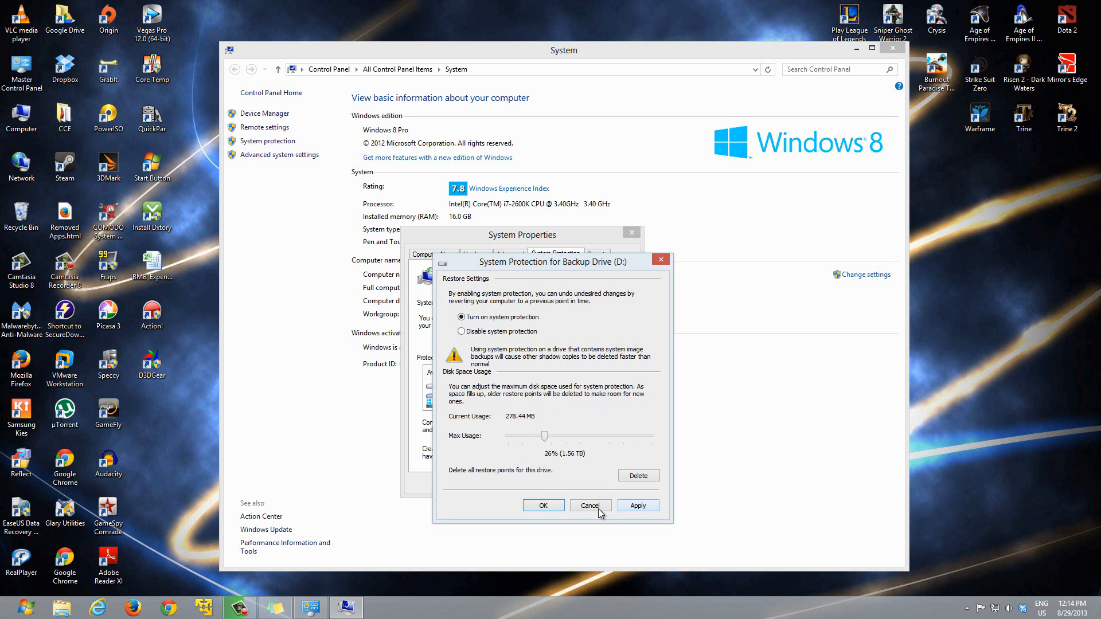
# Cancel the Backup Drive changes and choose Local Disk (C:) (System) in the drive list.
pyautogui.click(590, 506)
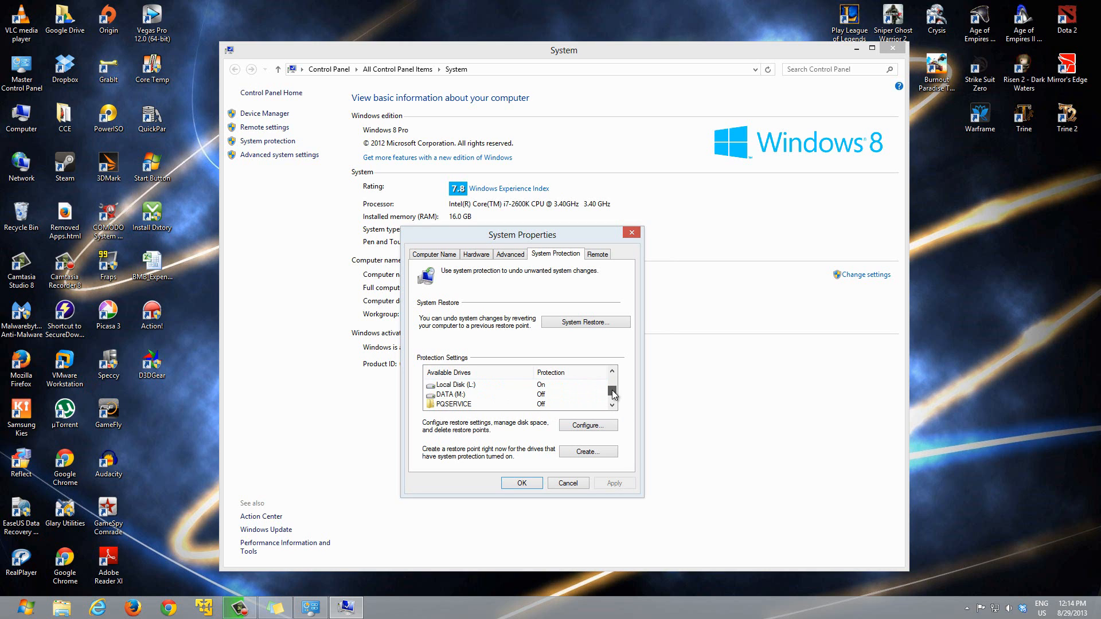
pyautogui.click(612, 372)
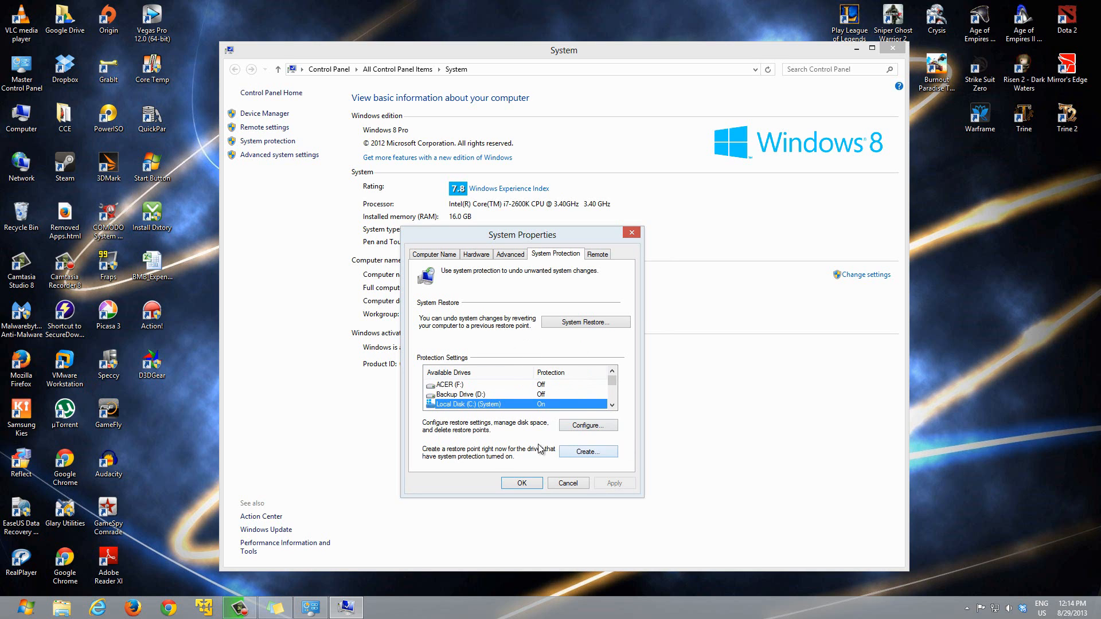
pyautogui.moveTo(453, 456)
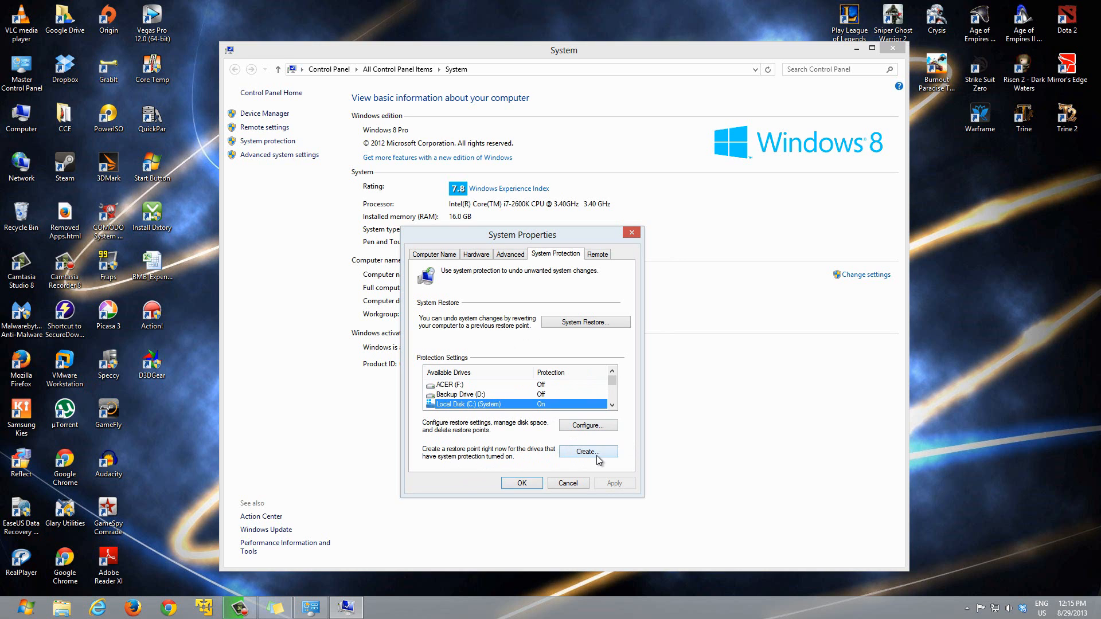
# Create a restore point named 'August 29th Restore Point 2013' and get the success message.
pyautogui.click(587, 452)
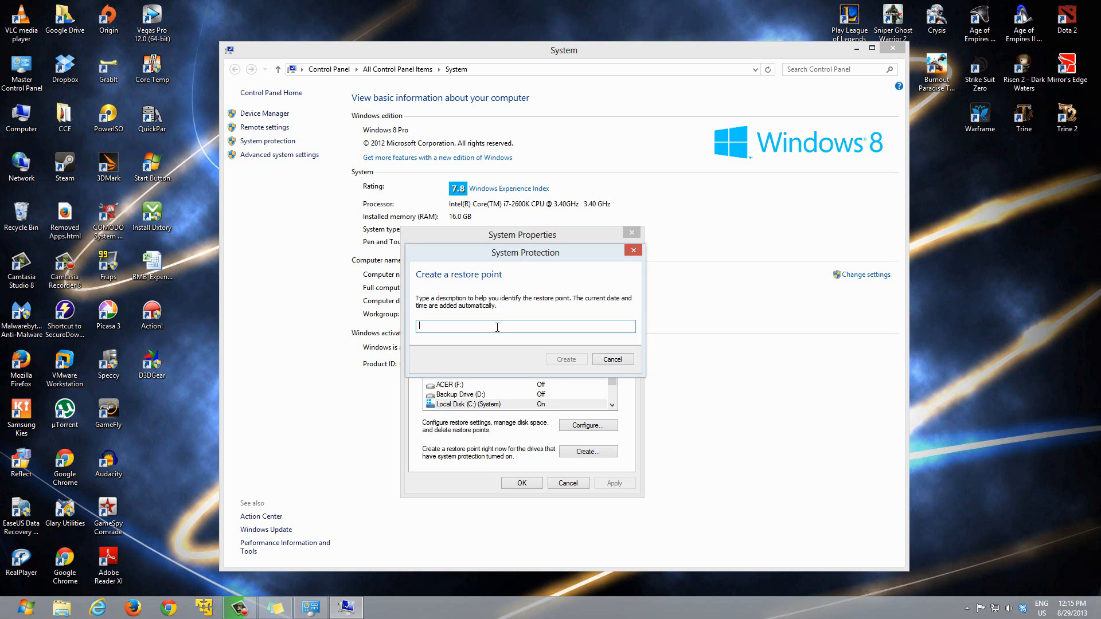
pyautogui.write('August 29th Restor')
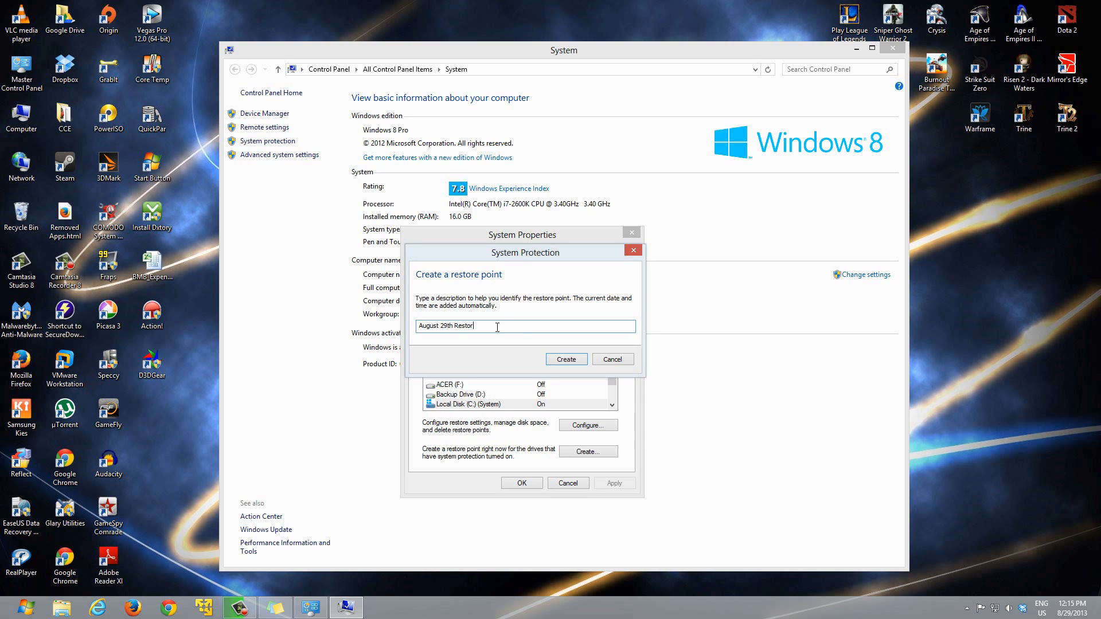
pyautogui.write('Point 2013')
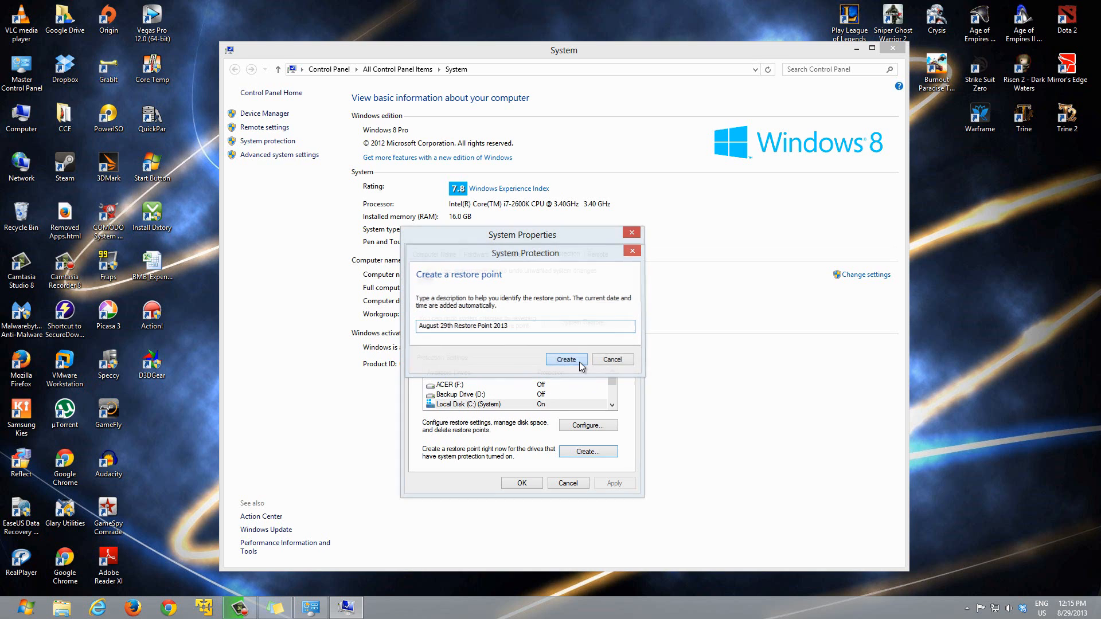
pyautogui.click(565, 359)
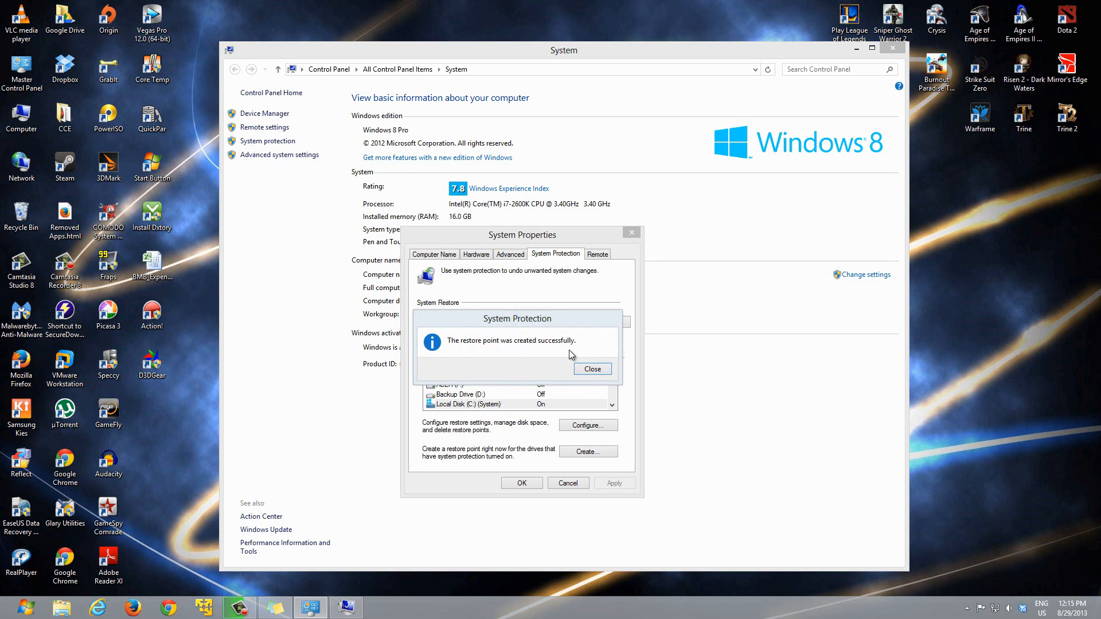
# Dismiss the success message, System Properties and System window, leaving the plain desktop.
pyautogui.click(592, 368)
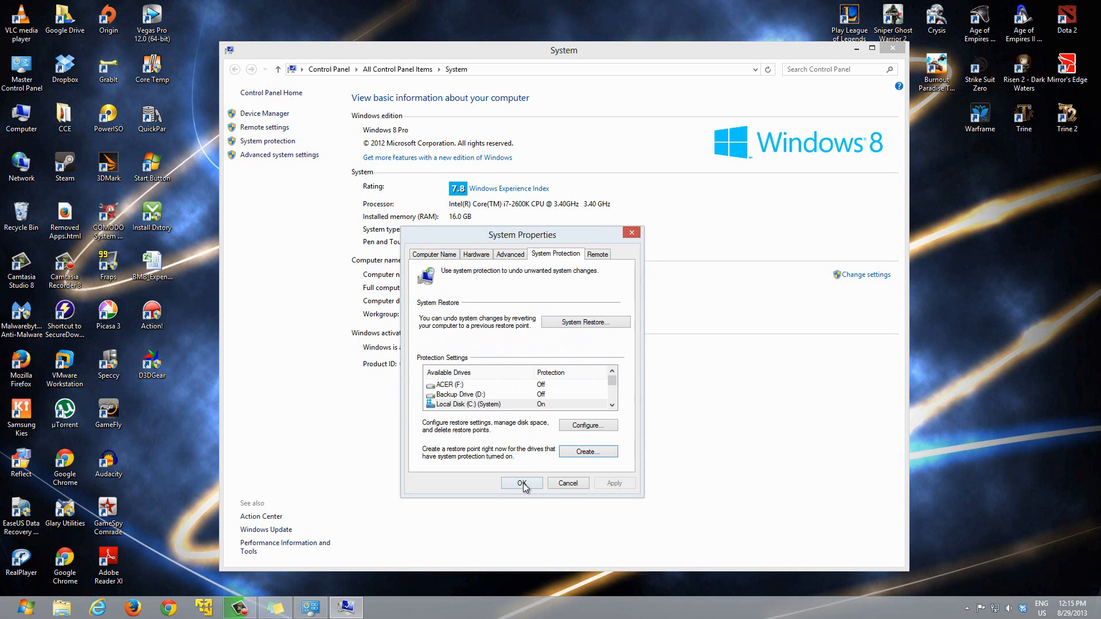
pyautogui.click(521, 482)
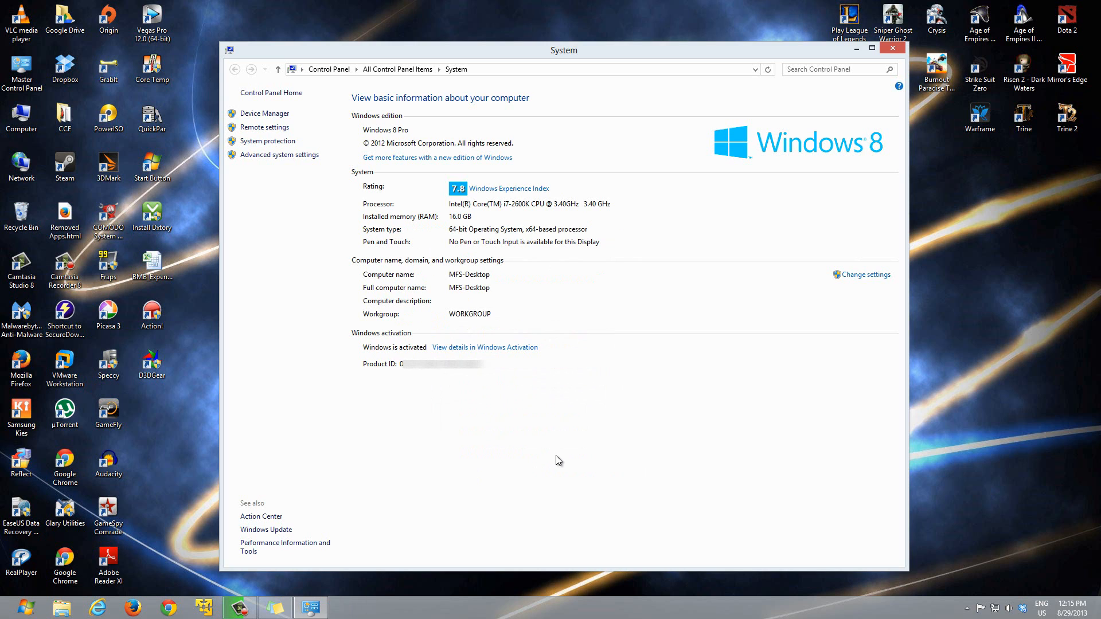
pyautogui.moveTo(630, 411)
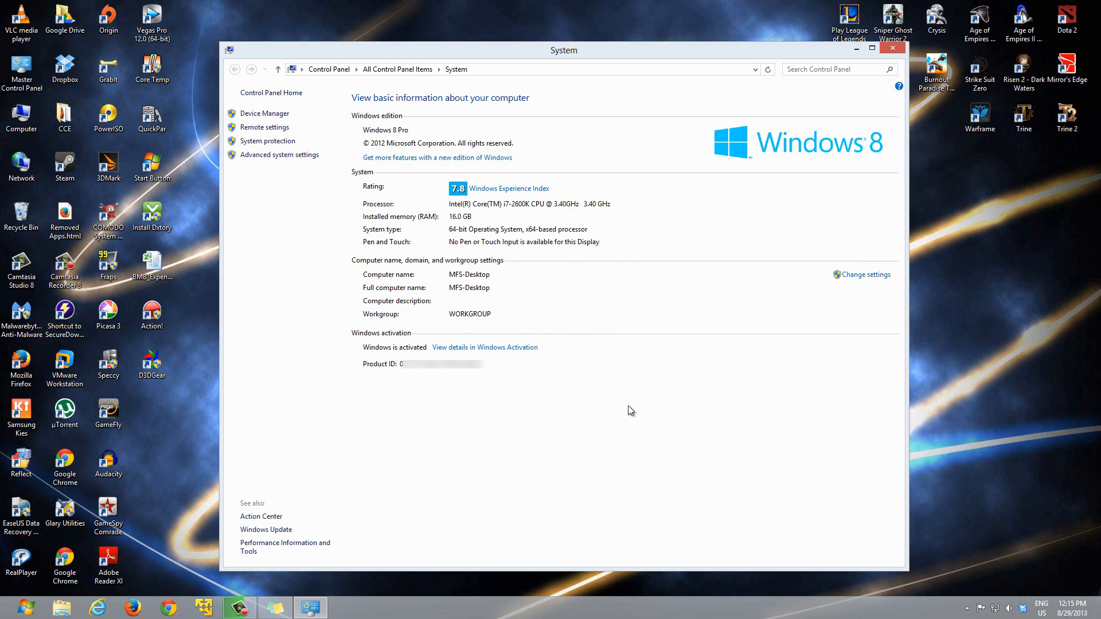
pyautogui.click(892, 49)
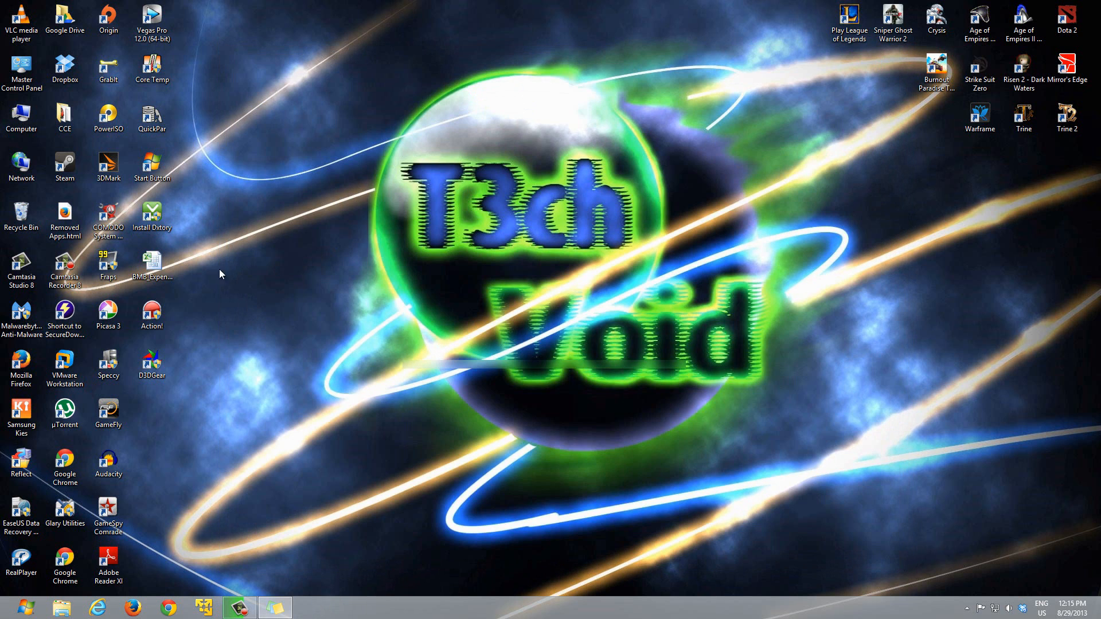
pyautogui.moveTo(204, 270)
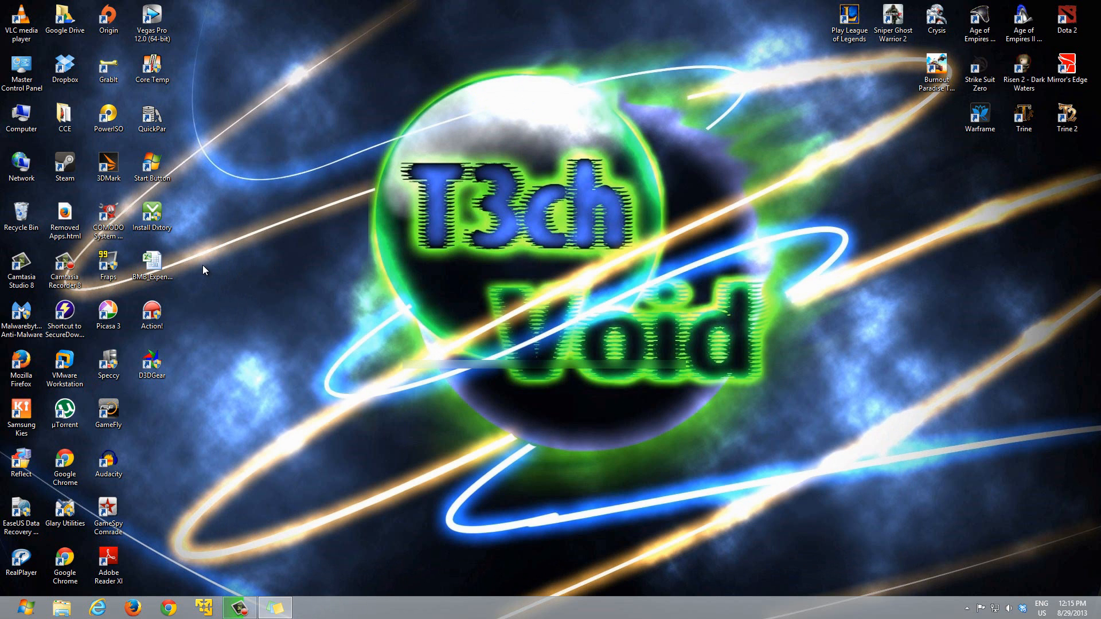
pyautogui.moveTo(233, 296)
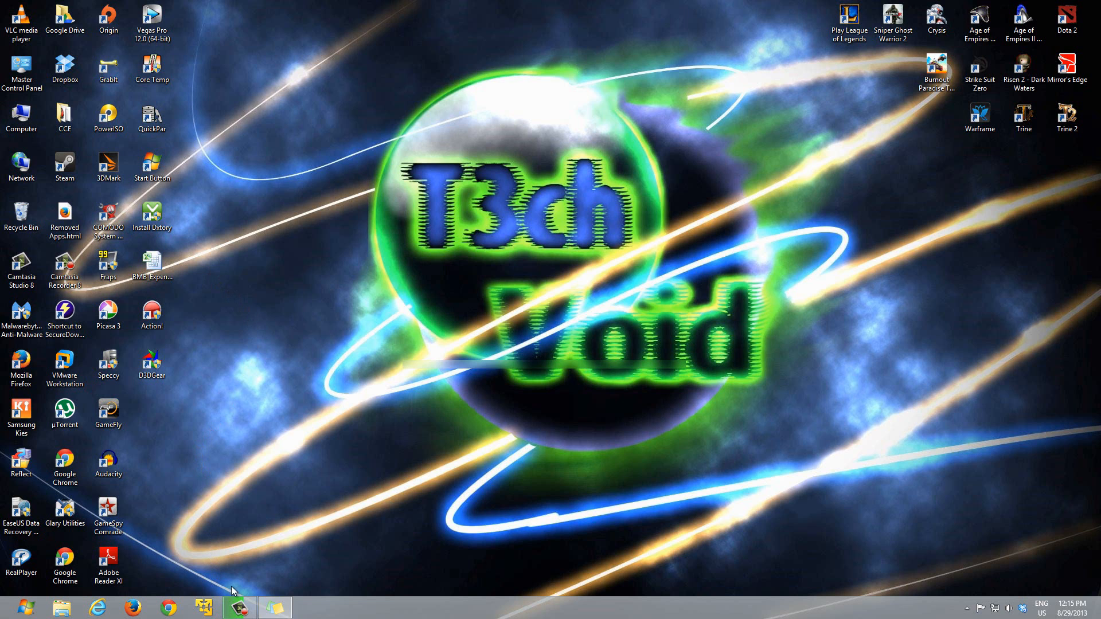
pyautogui.click(238, 607)
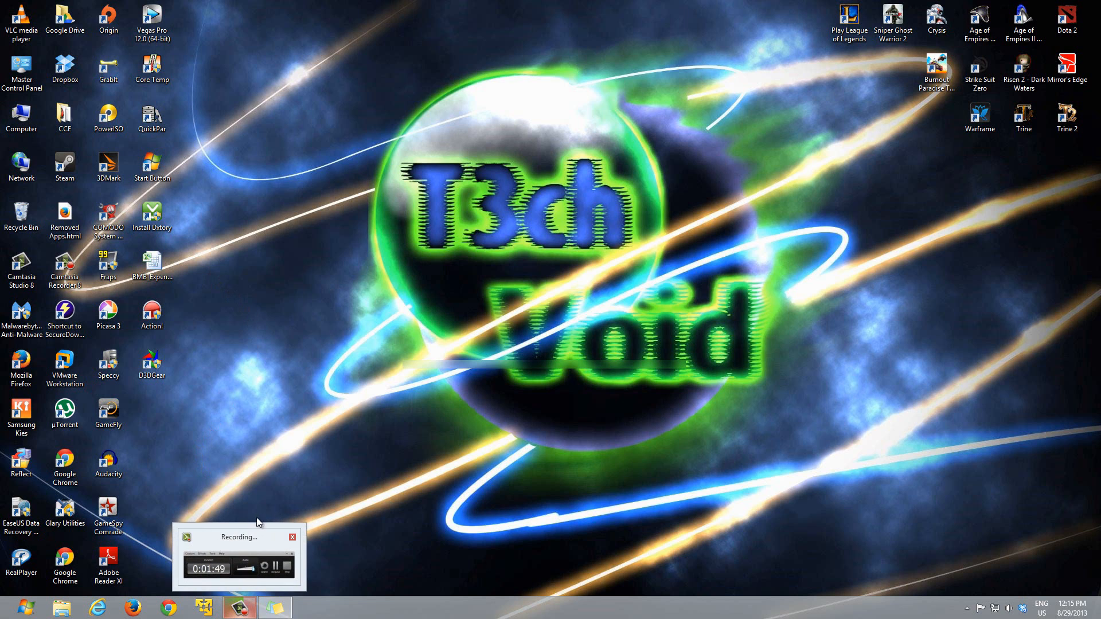